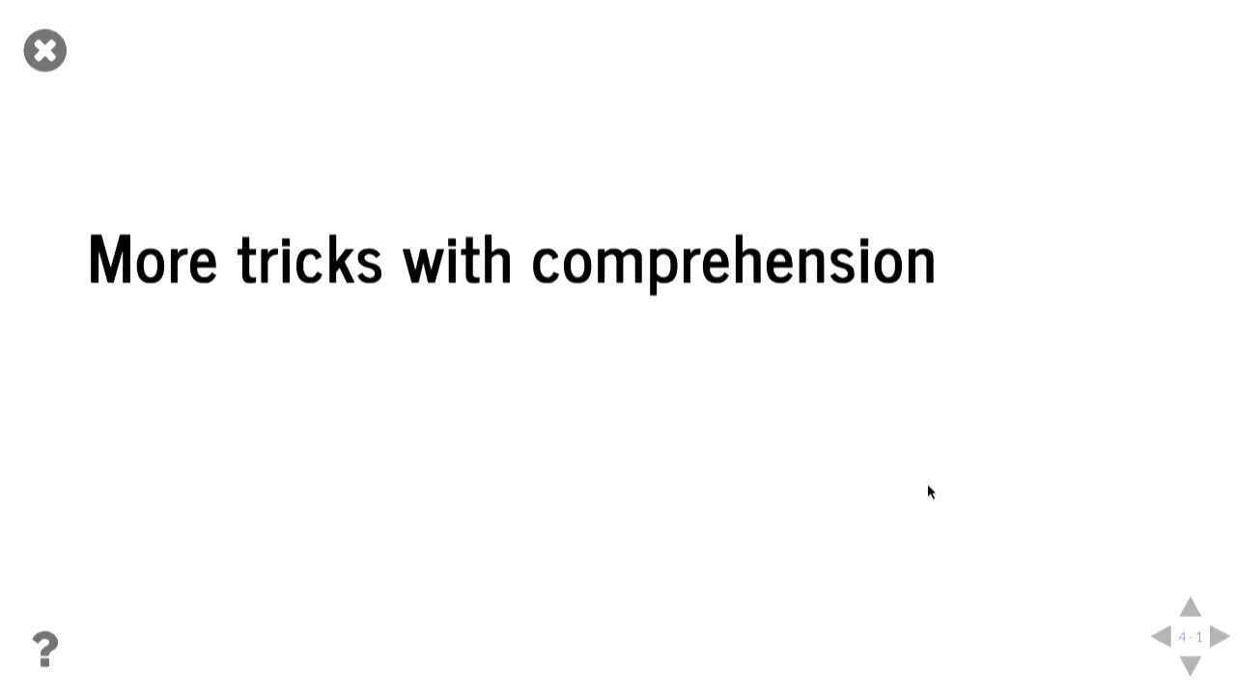
Step: Show the If statements slide with its timeit output for append loop versus filtered comprehension
click(1221, 638)
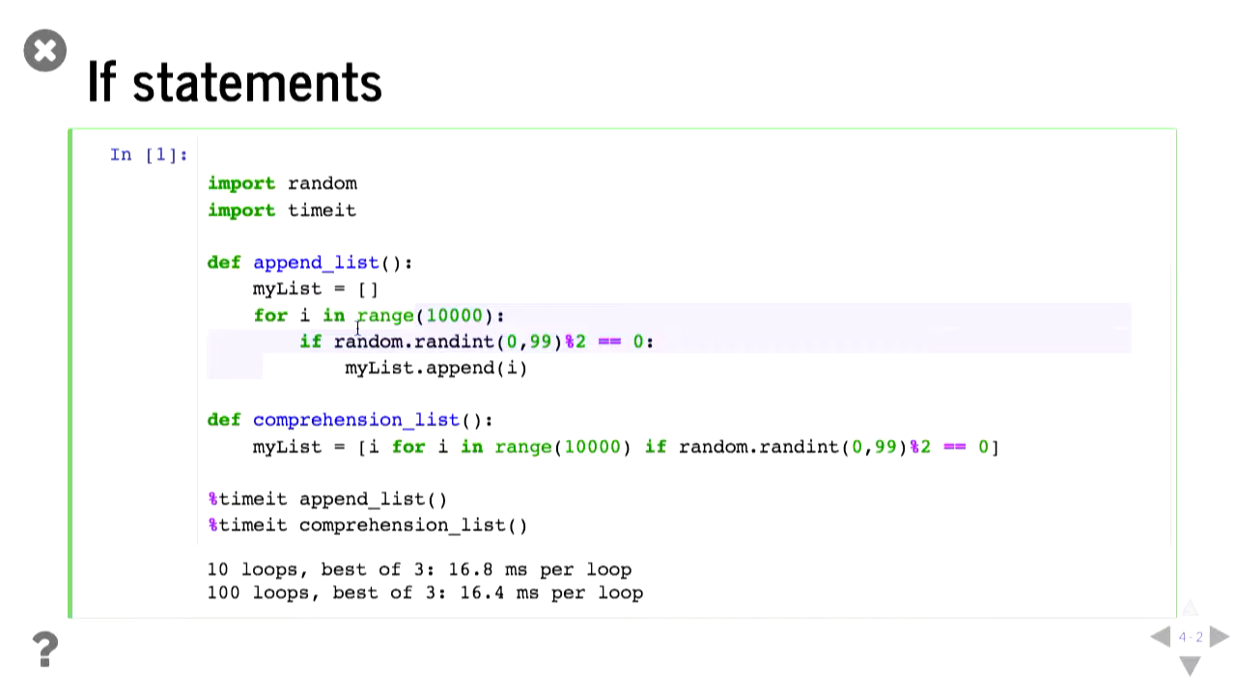
scroll(down, 3)
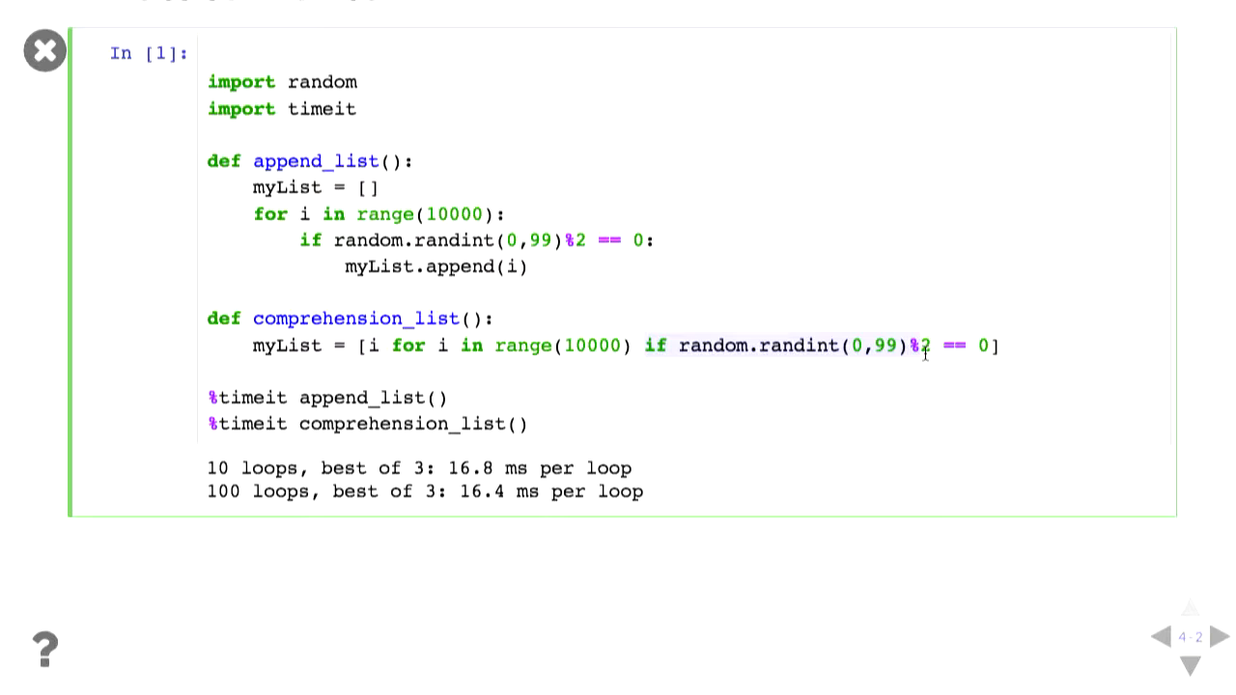
mouse_move(768, 376)
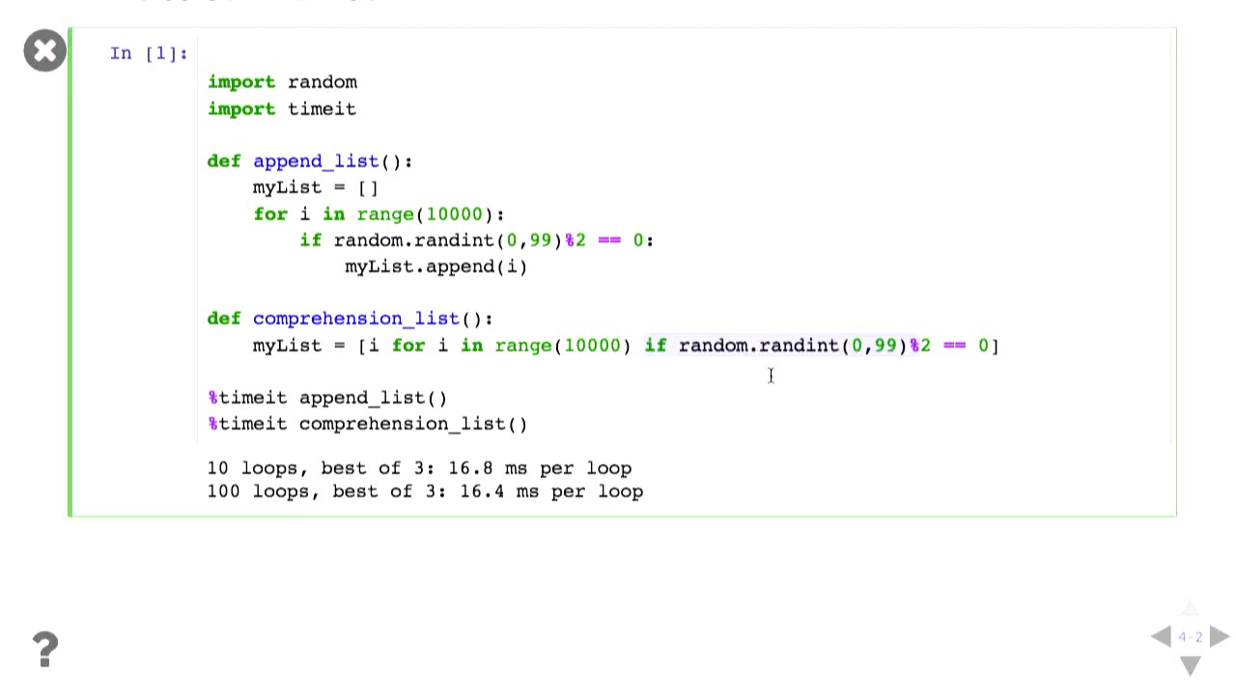
Step: Show the Dictionaries and sets slide and scroll through its loop versus comprehension timeit results
click(1220, 637)
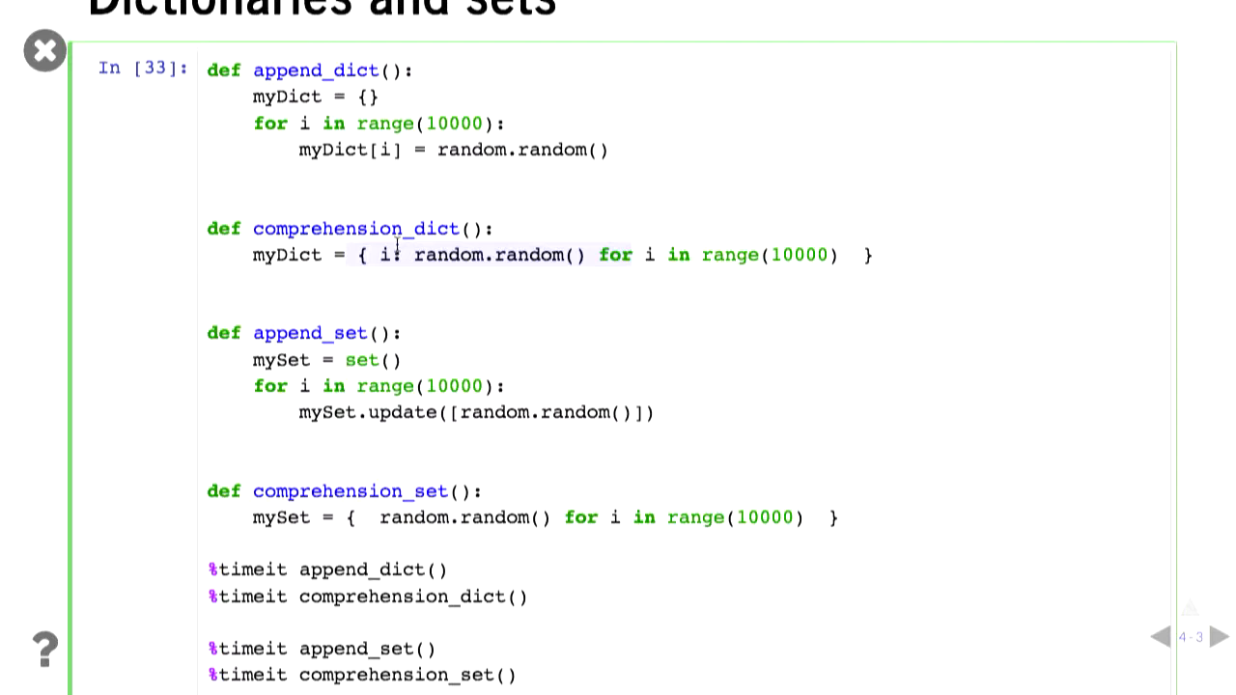
scroll(down, 3)
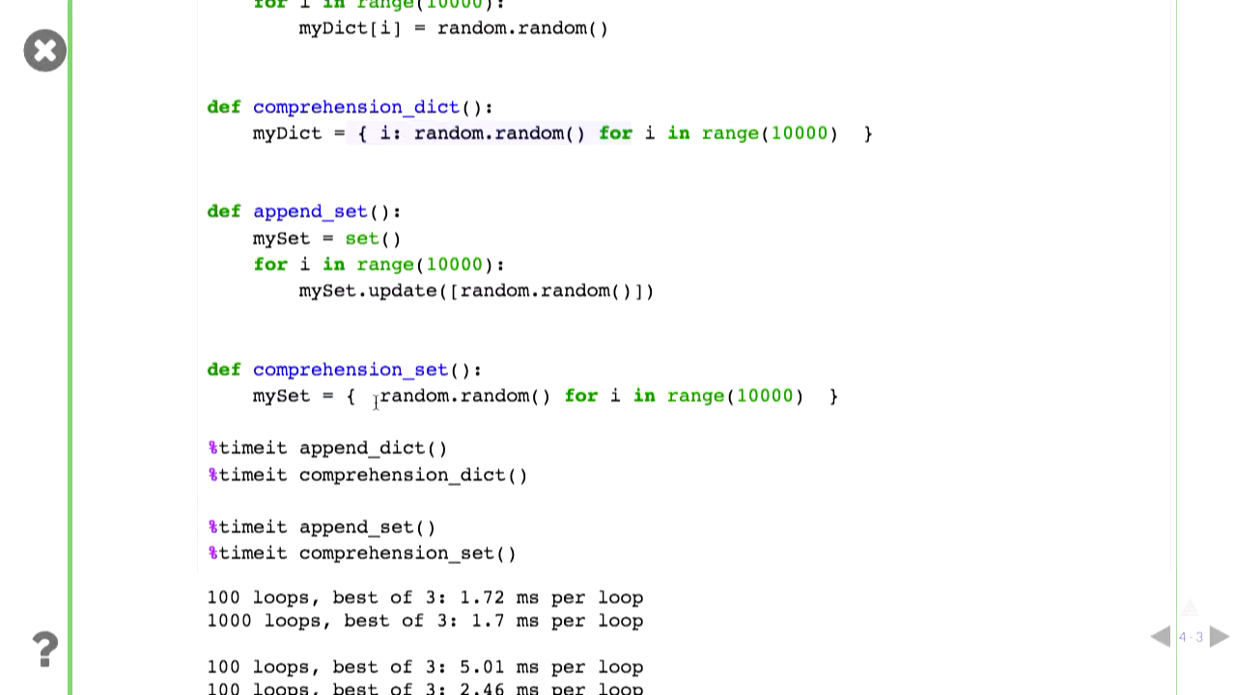
scroll(down, 3)
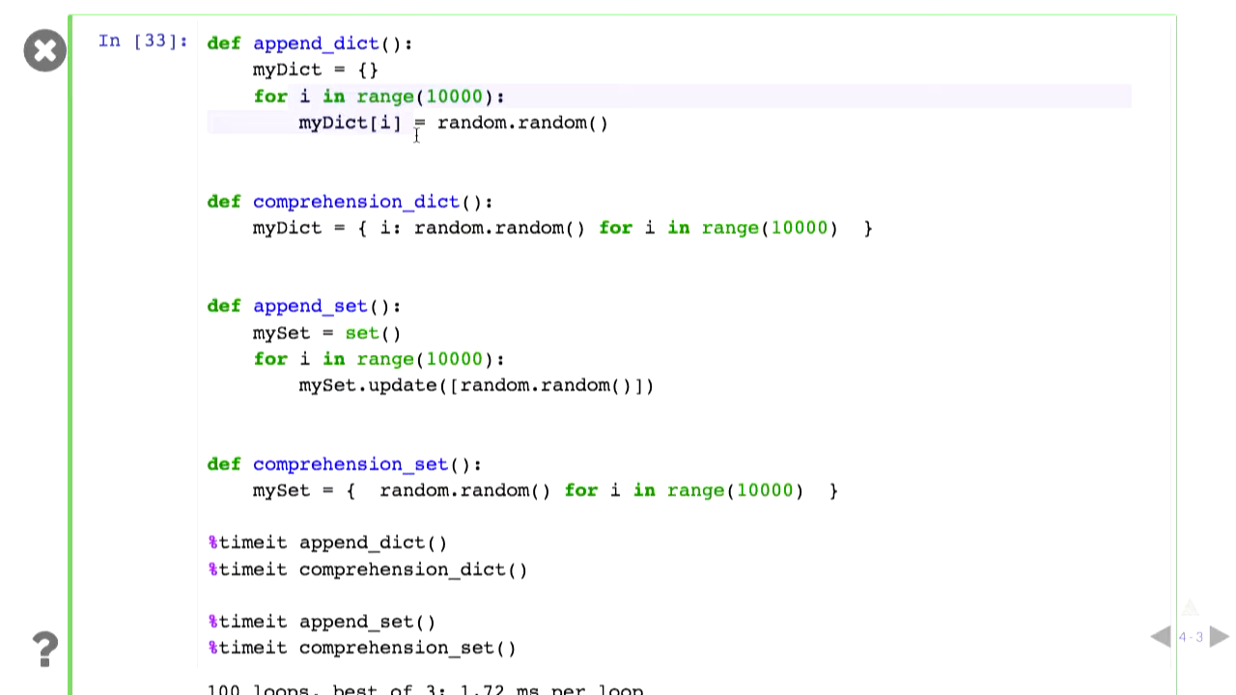
scroll(down, 3)
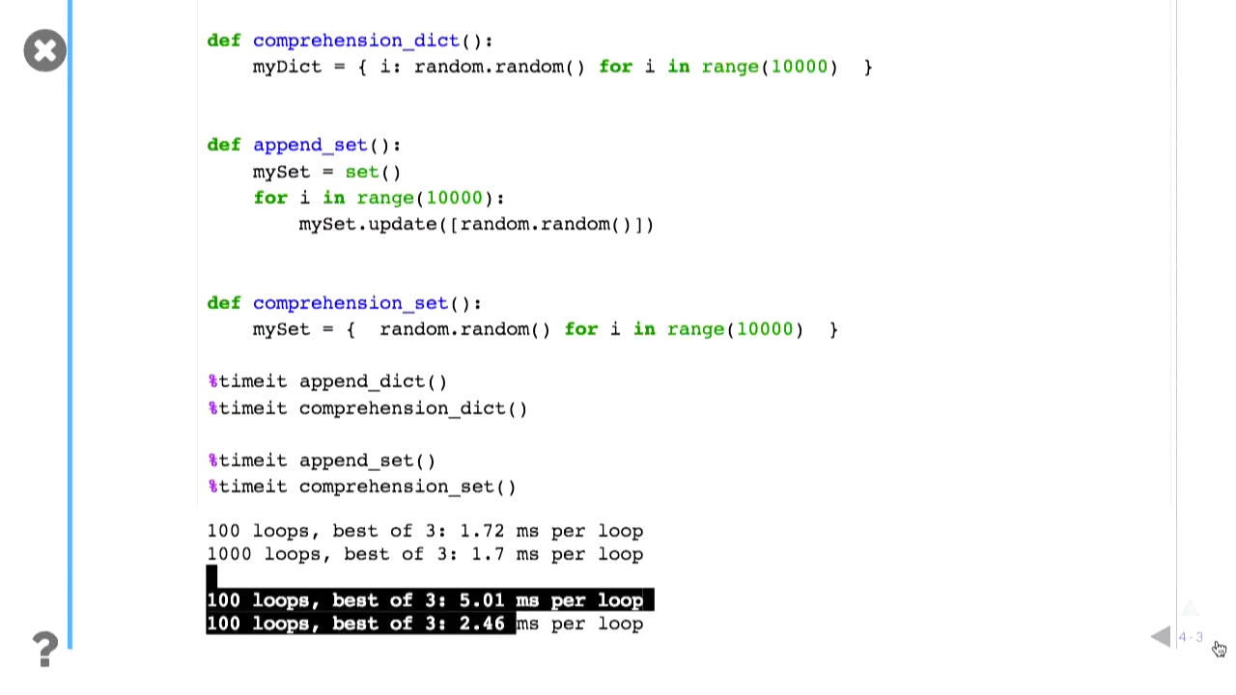
Step: Show the single-underscore slide, highlight the throwaway-variable point, then reach the else title slide
click(1221, 637)
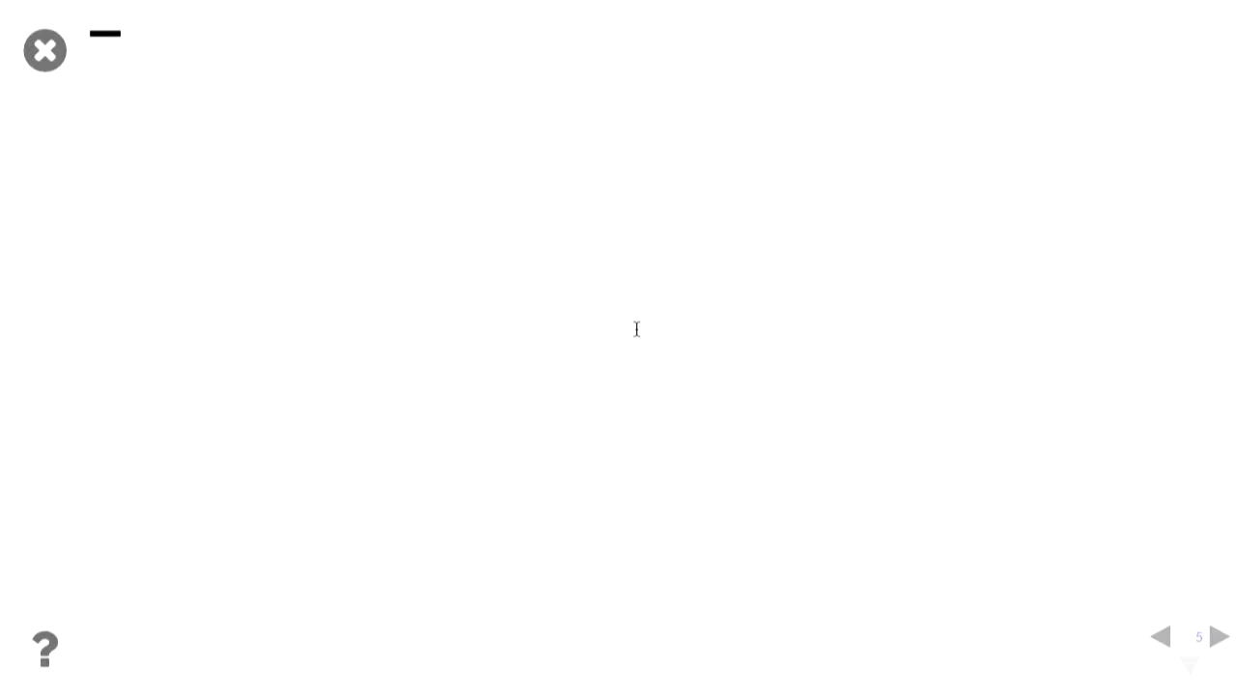
mouse_move(1193, 670)
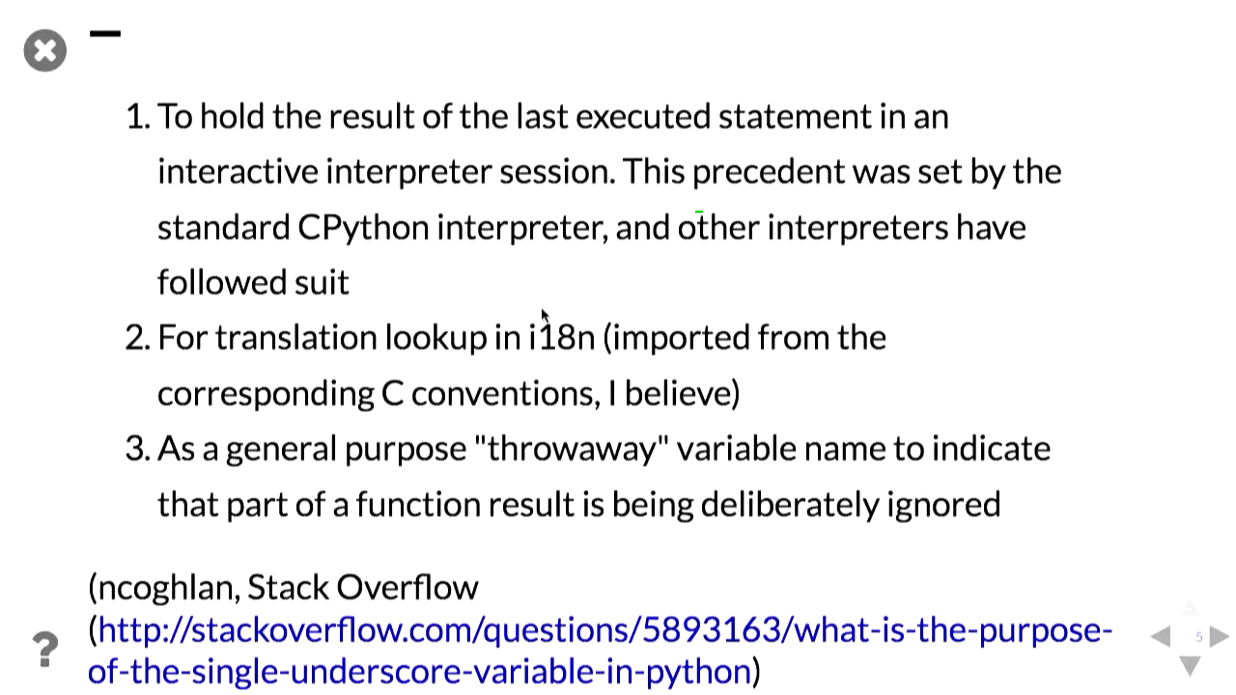
scroll(down, 3)
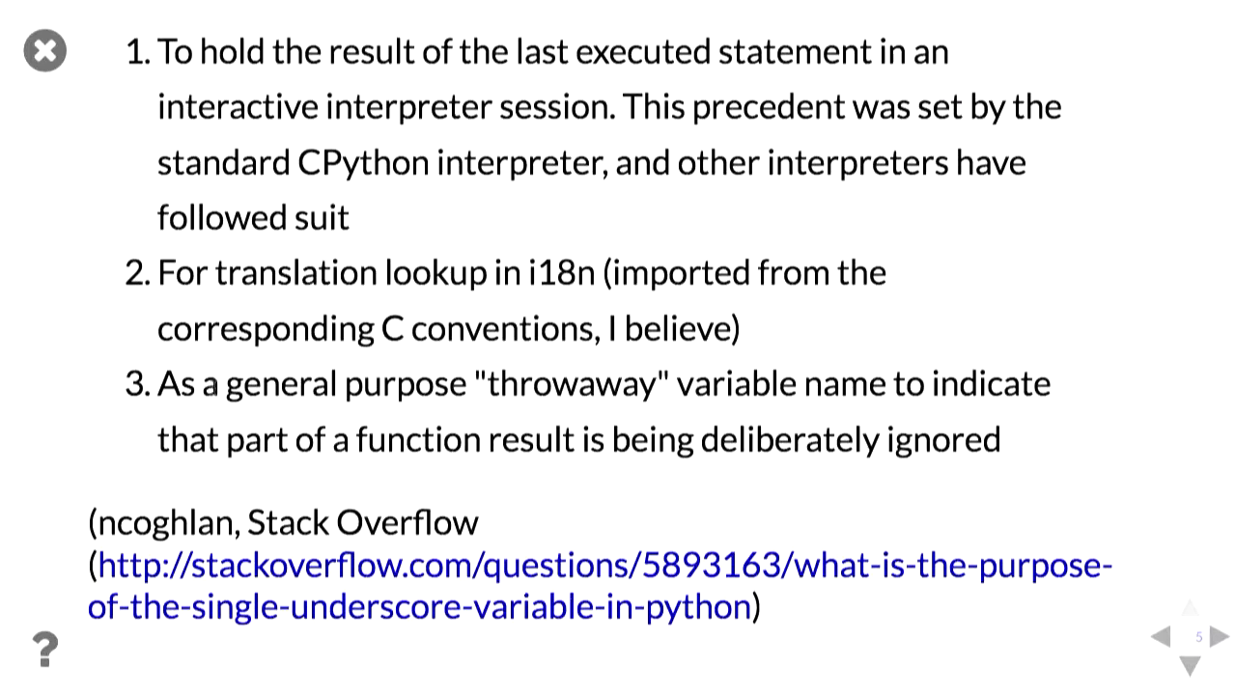
drag(159, 382, 1004, 440)
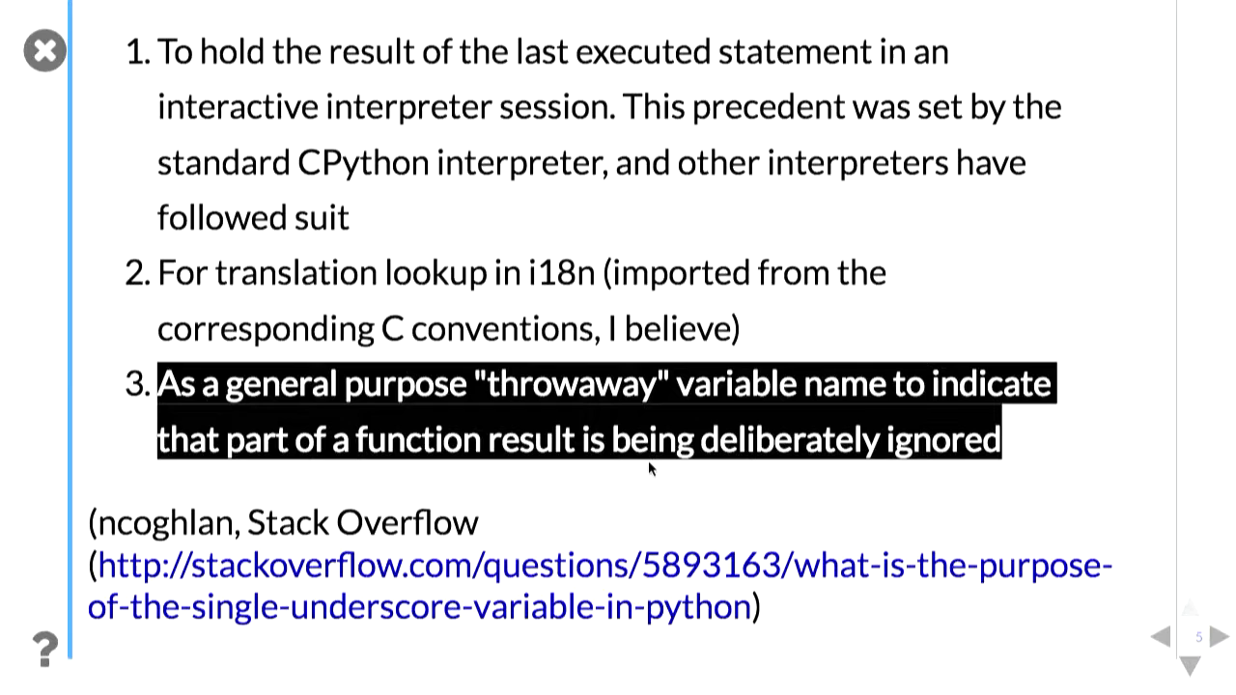
click(1220, 637)
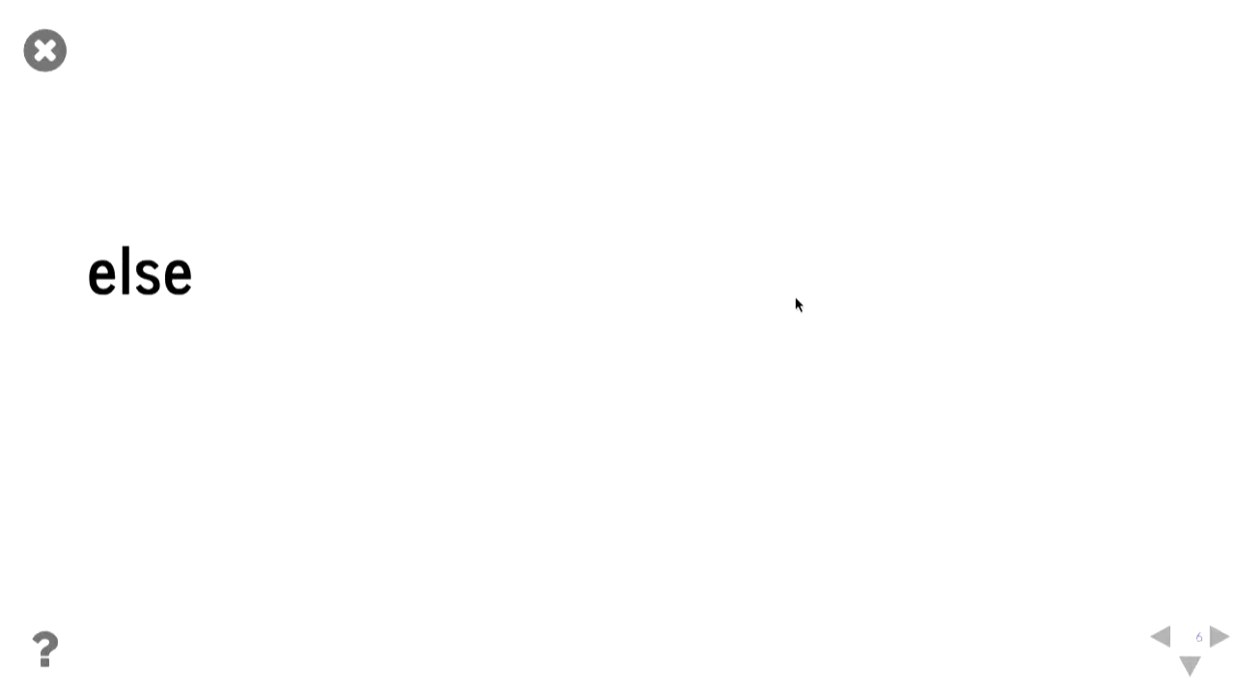
Step: Step through the if/elif/else example to the try/except/else cell printing 5.0 and Divided
click(1221, 637)
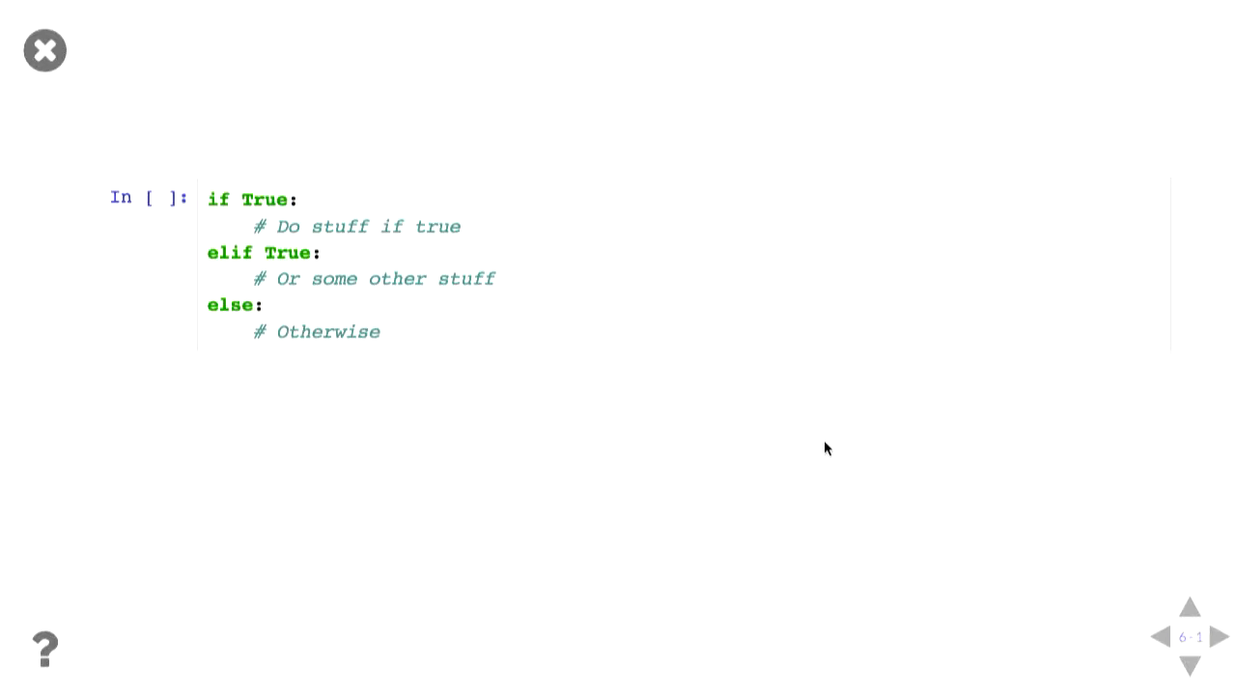
click(1220, 637)
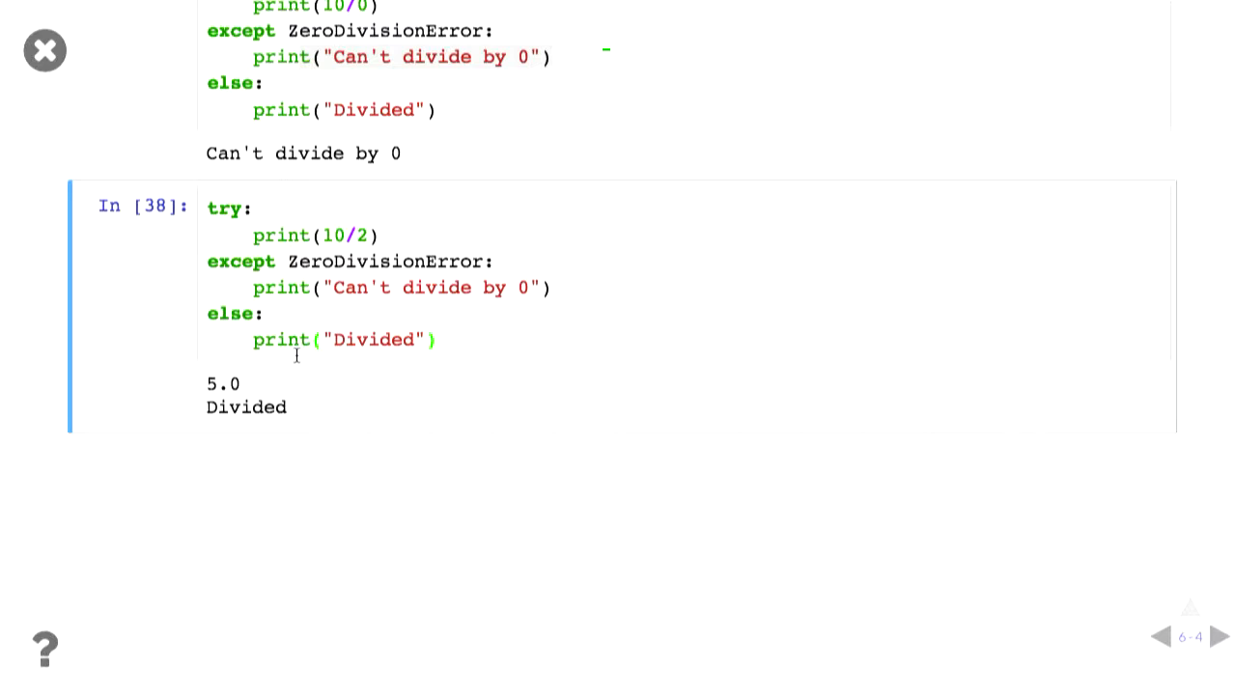
Step: Show the With slide comparing read_file with the with-block better_read_file, then move past it
click(1220, 637)
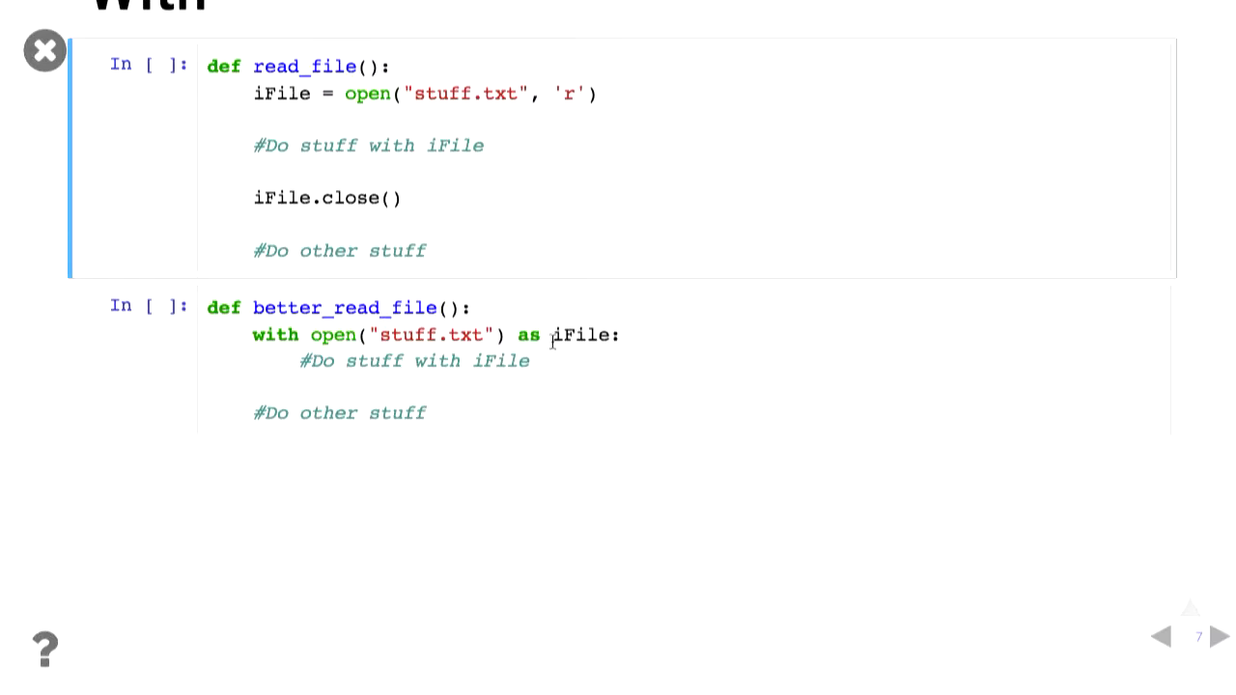
click(386, 363)
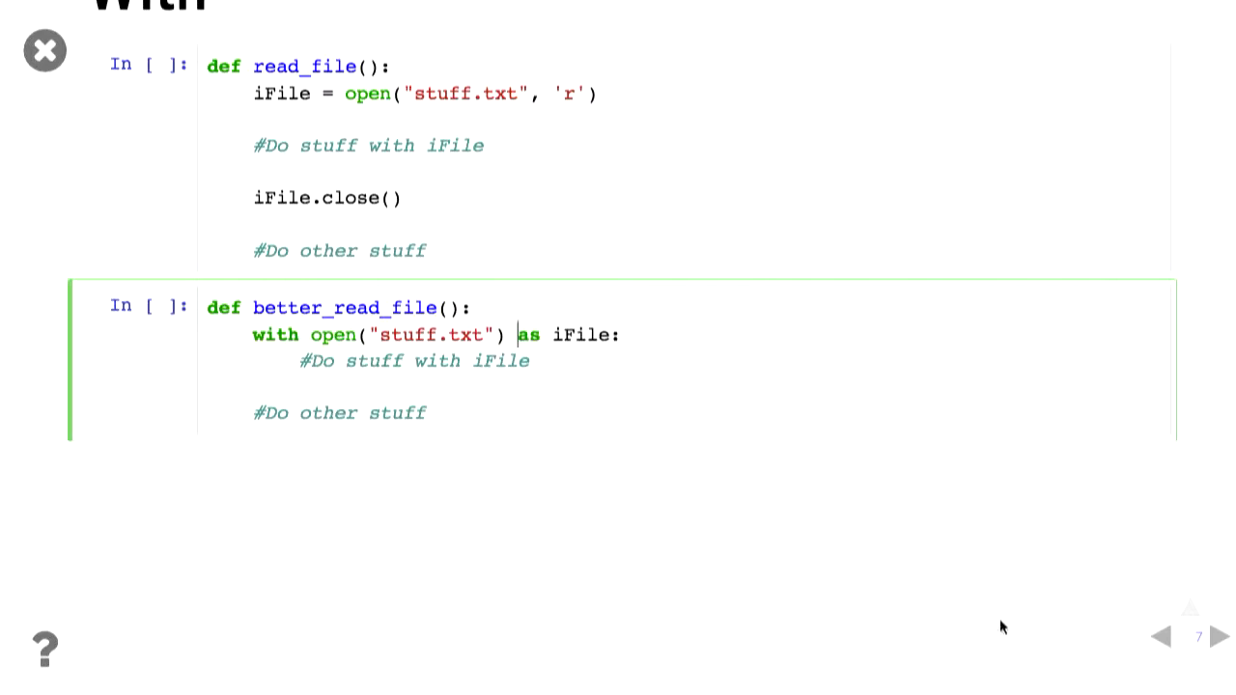
click(1220, 637)
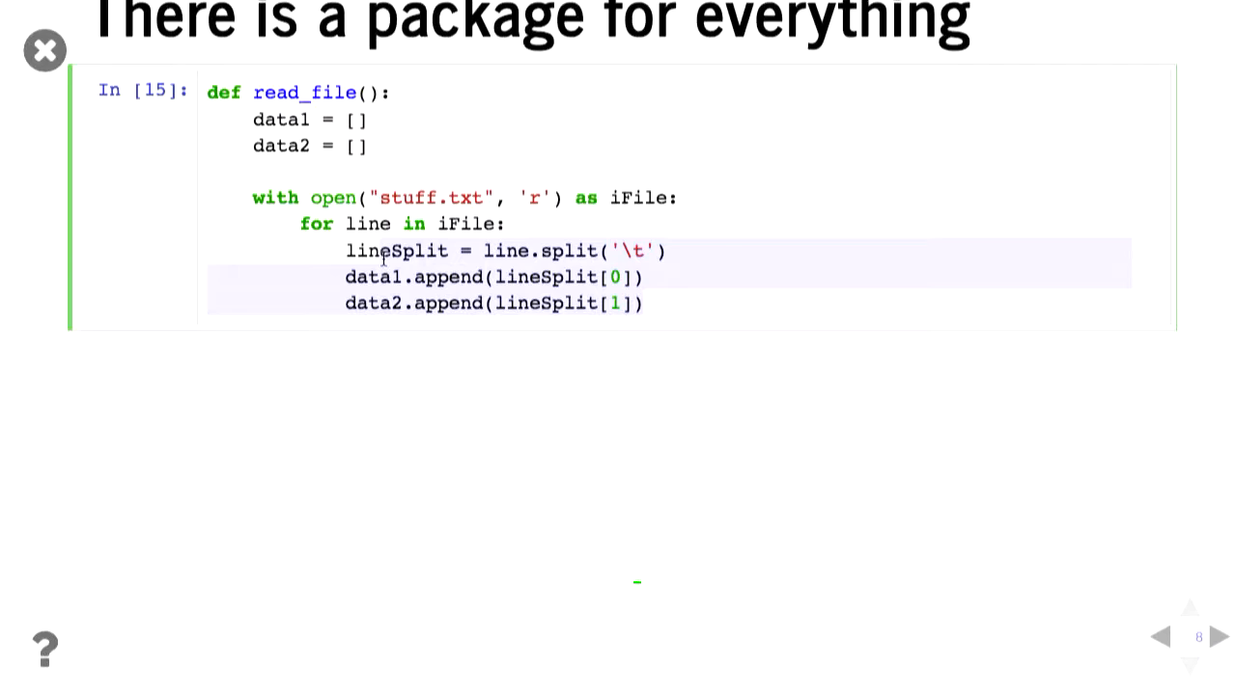
Step: Scroll the package slide to the csv and pandas readers and their %timeit results
scroll(down, 3)
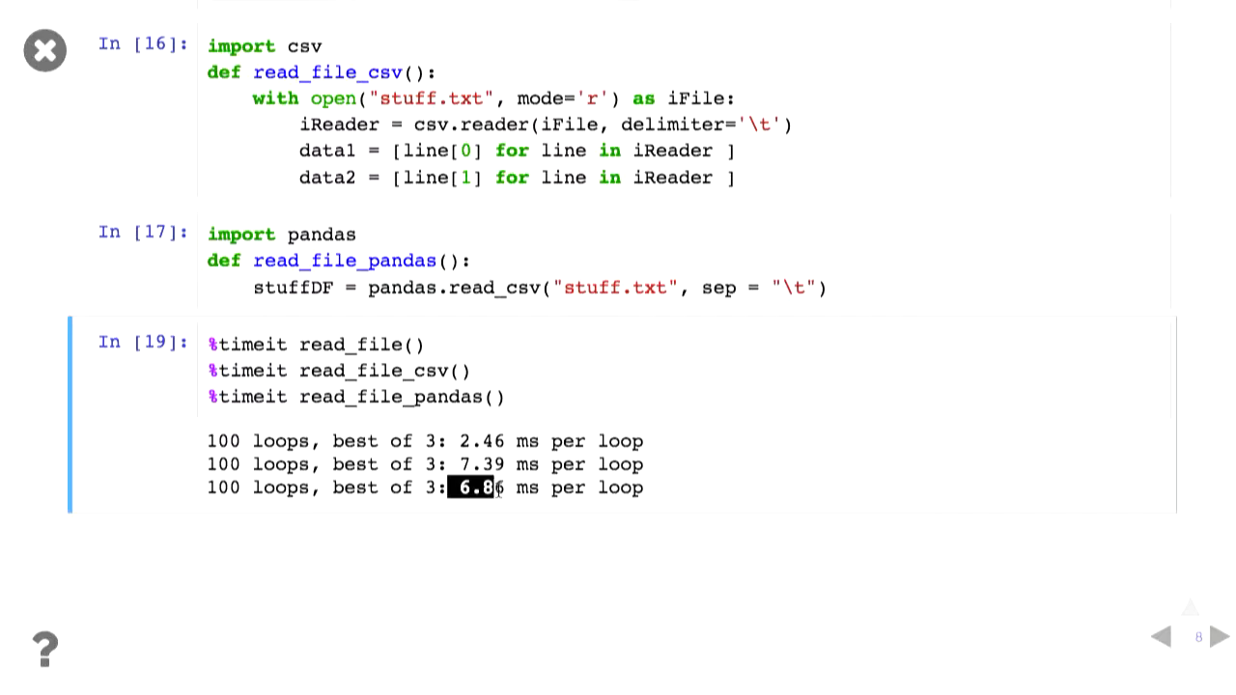
mouse_move(1116, 522)
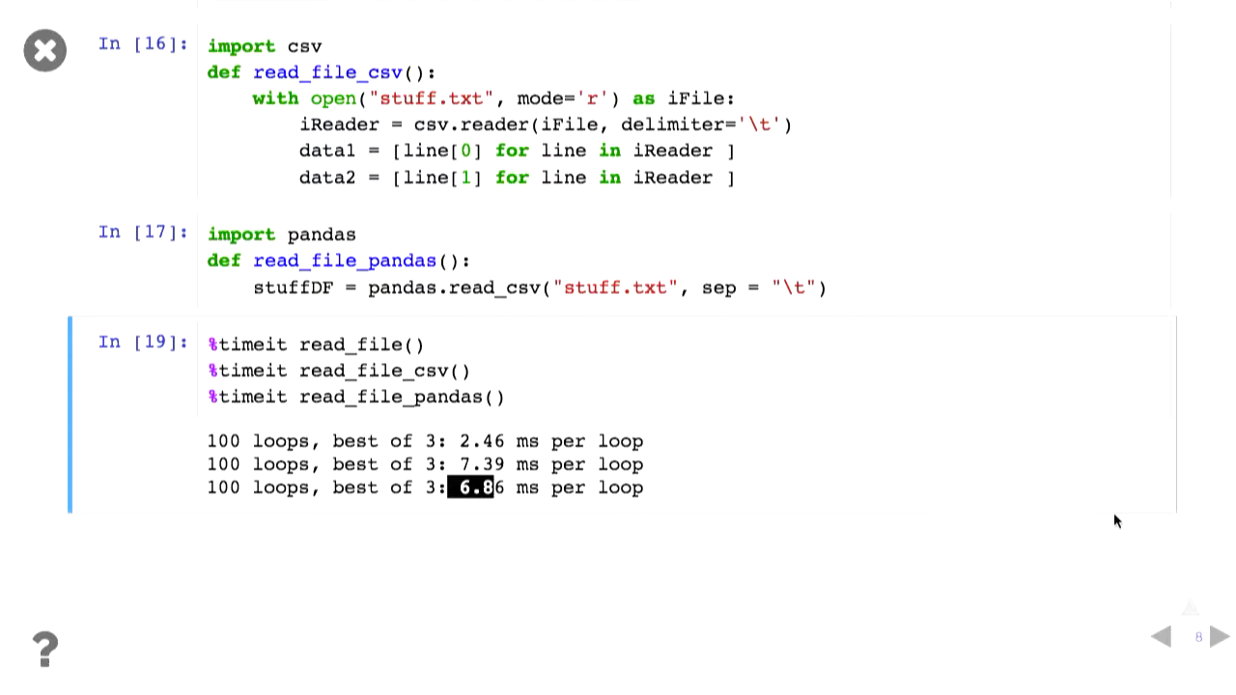
Step: Show the Everything is an object slide, revealing the random.random and my_random function-argument examples printing 0
click(1219, 637)
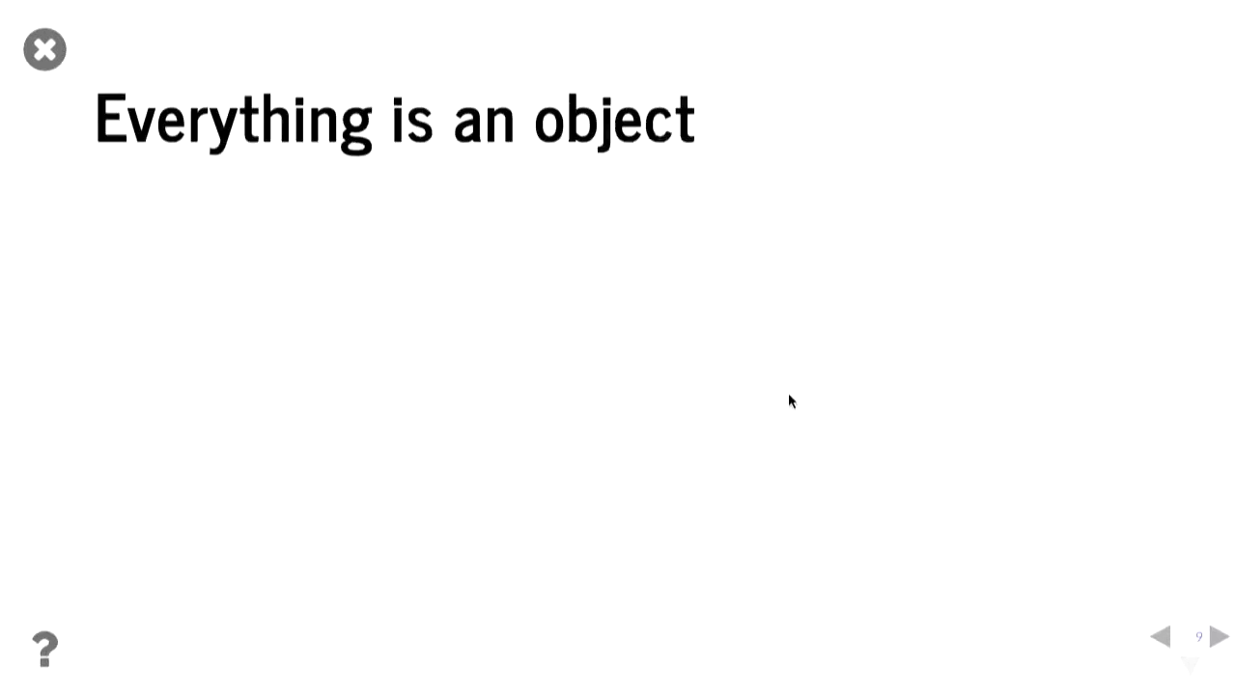
click(1216, 636)
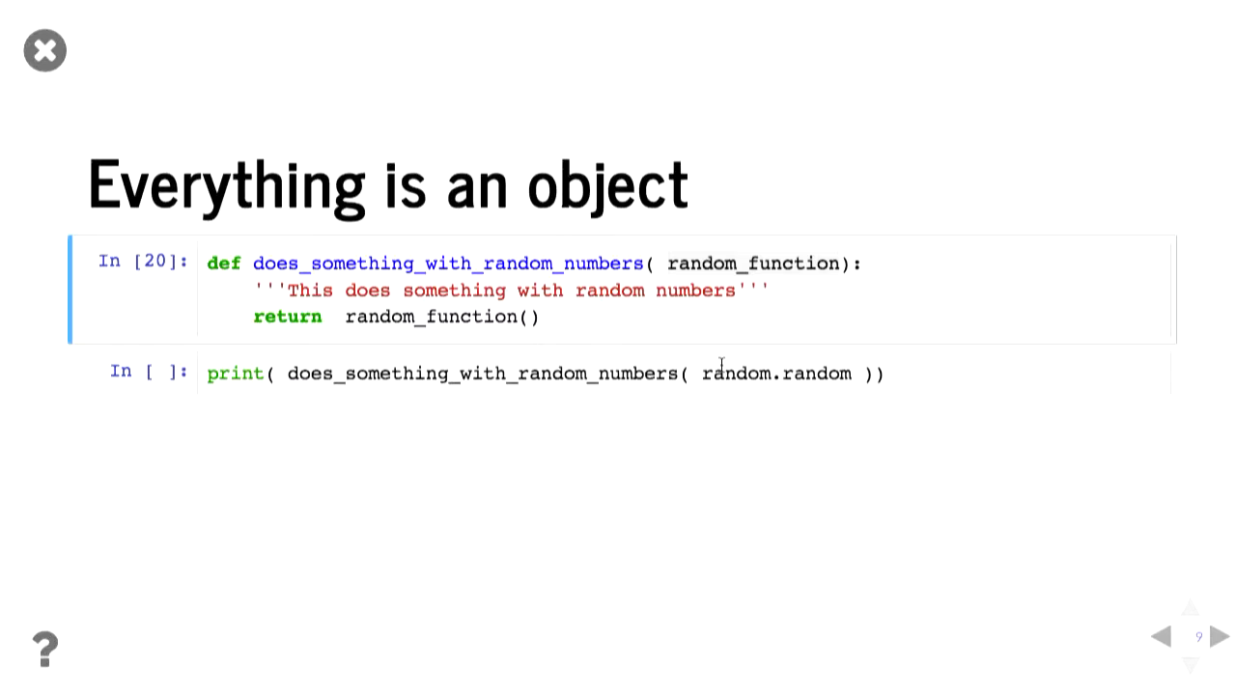
double_click(776, 373)
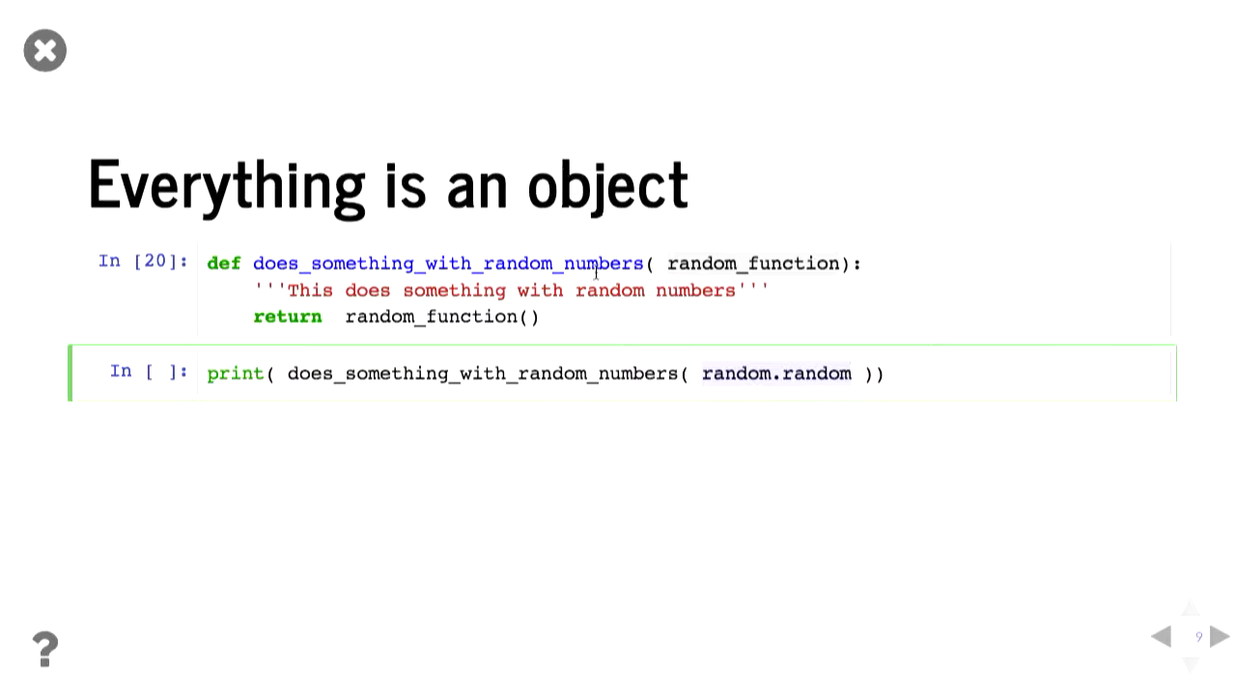
click(434, 317)
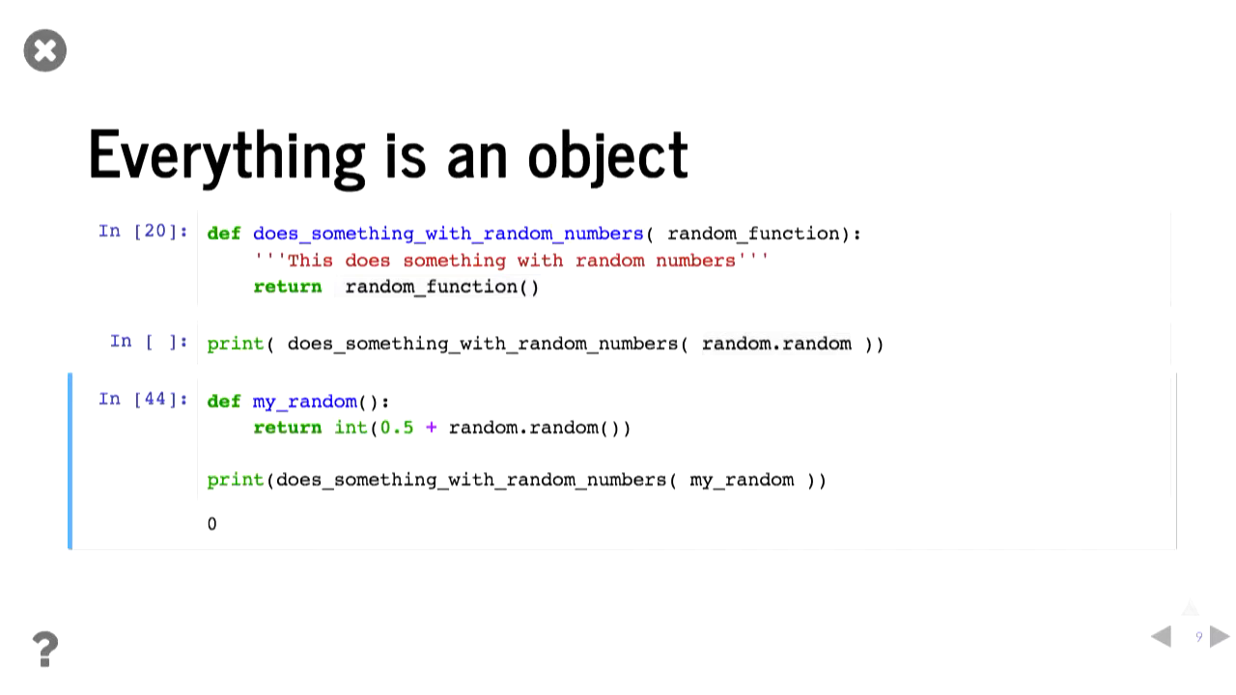
click(1221, 637)
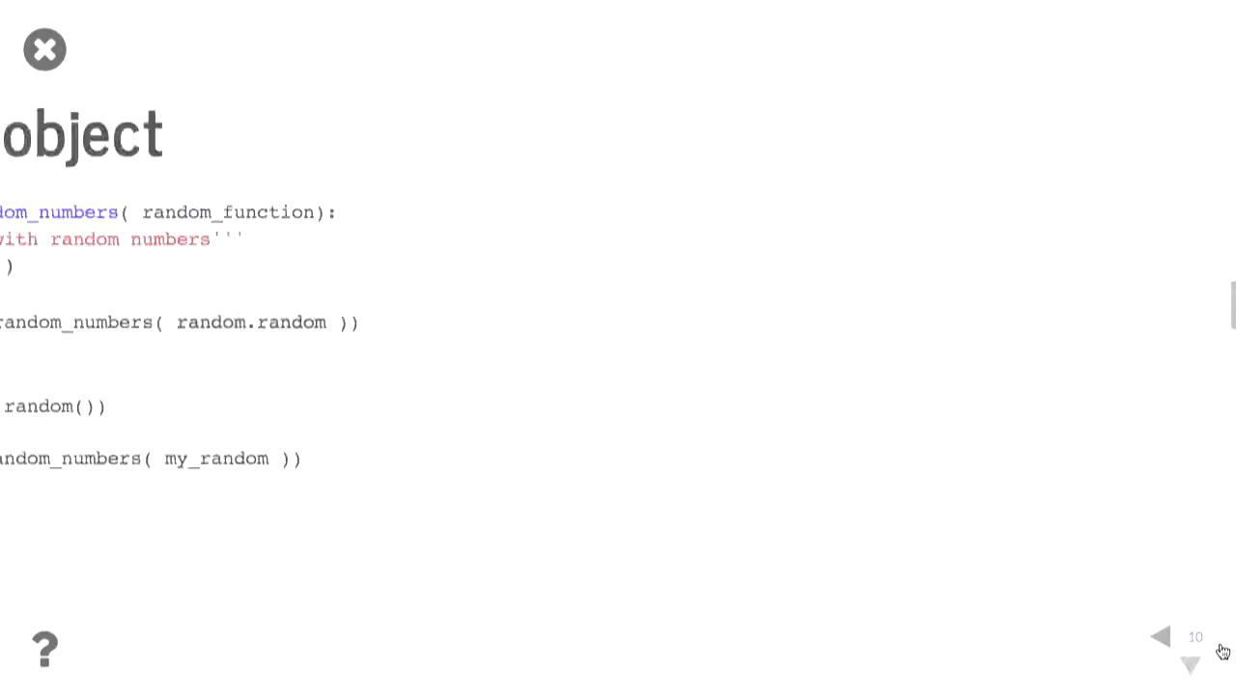
Step: Step through the Rounding sub-slides: round(5.5) is 6, round(3.5) is 4, round(6.5) is 6
click(1220, 637)
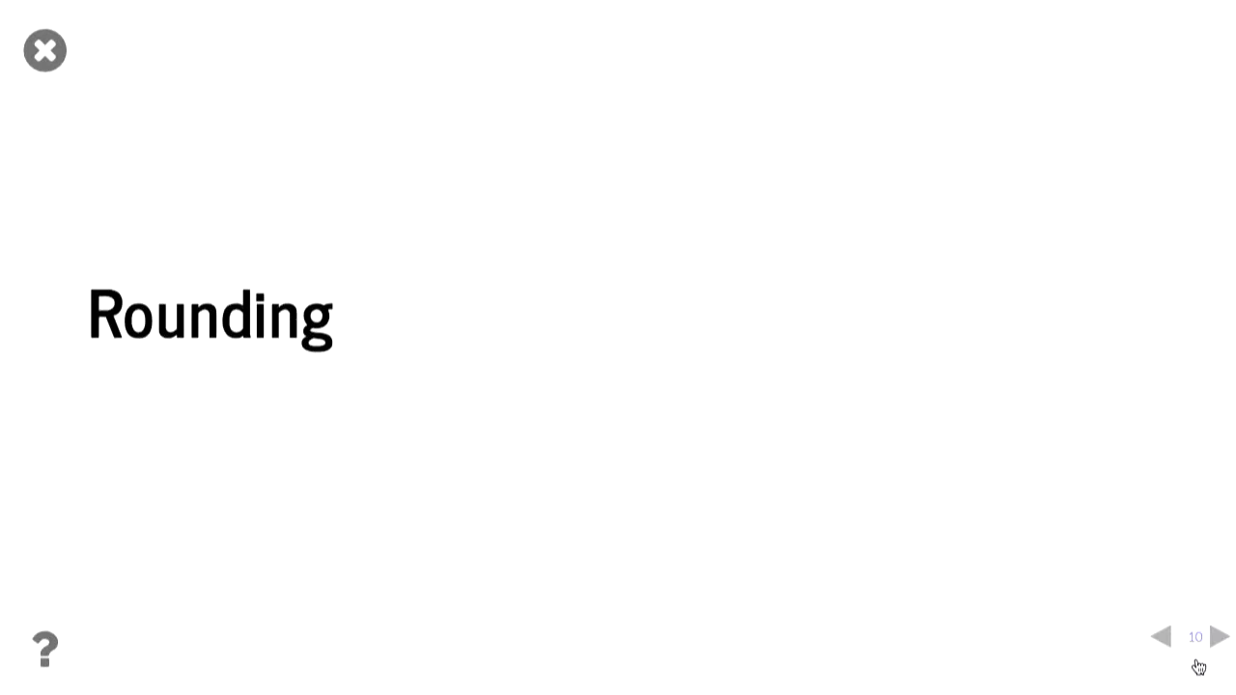
click(1220, 637)
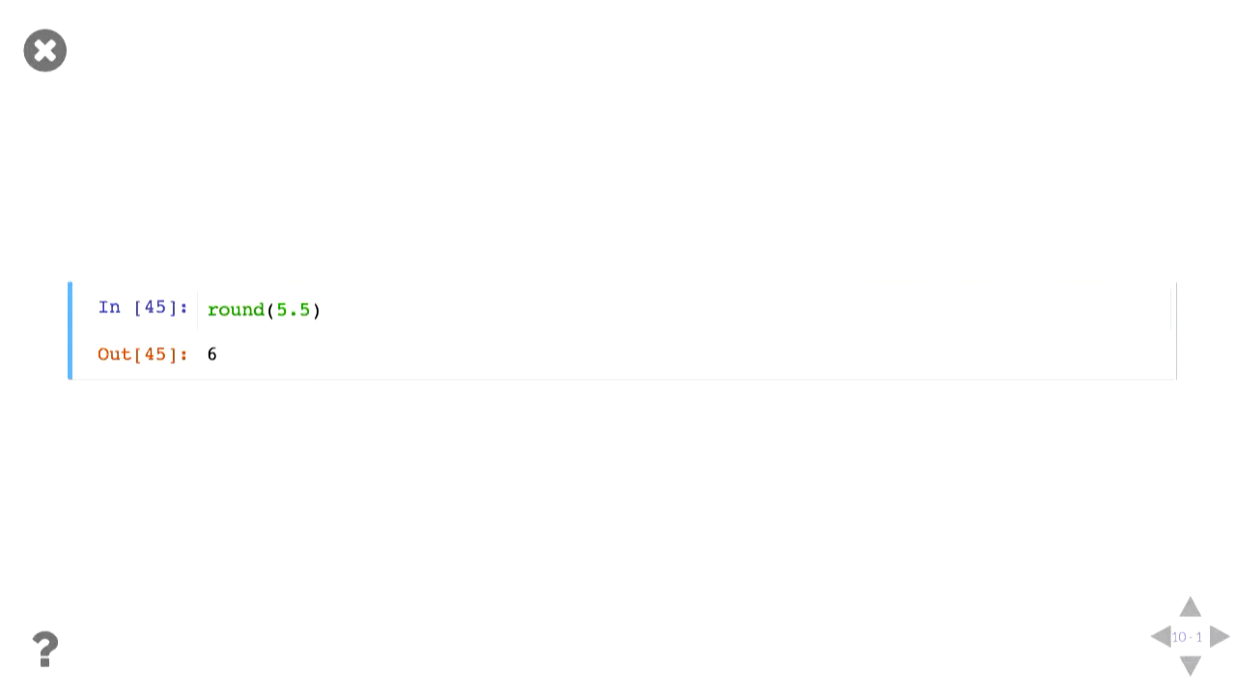
click(1220, 637)
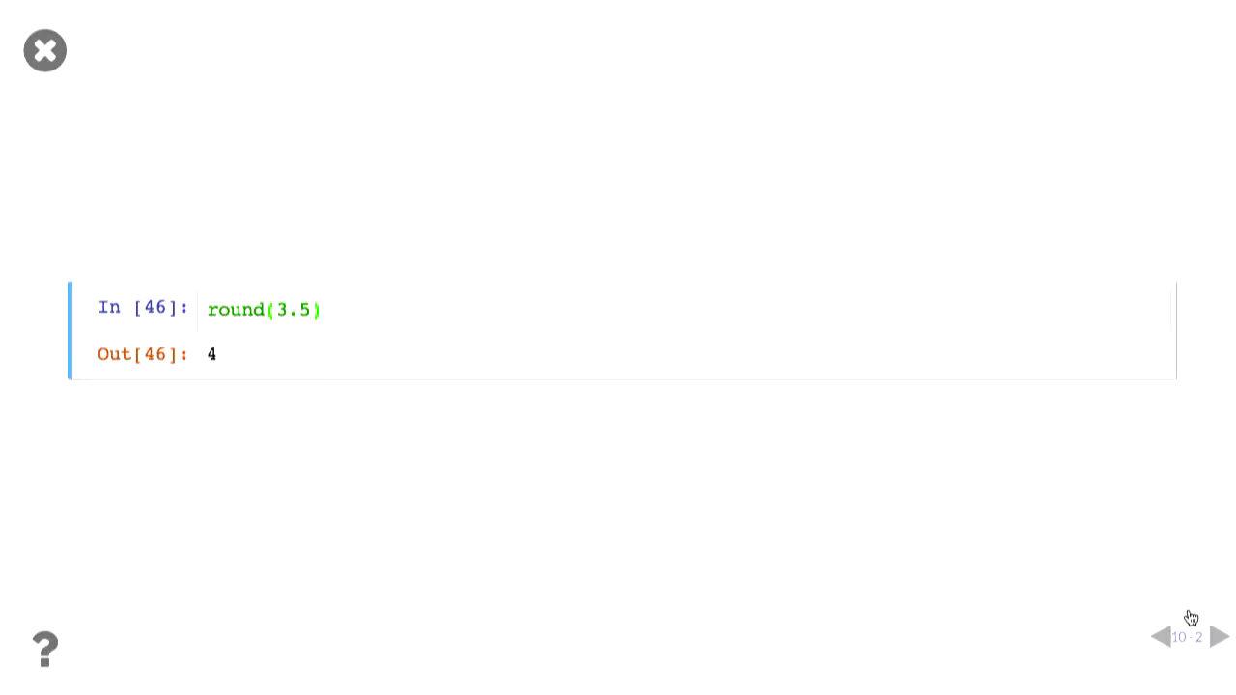
click(1162, 637)
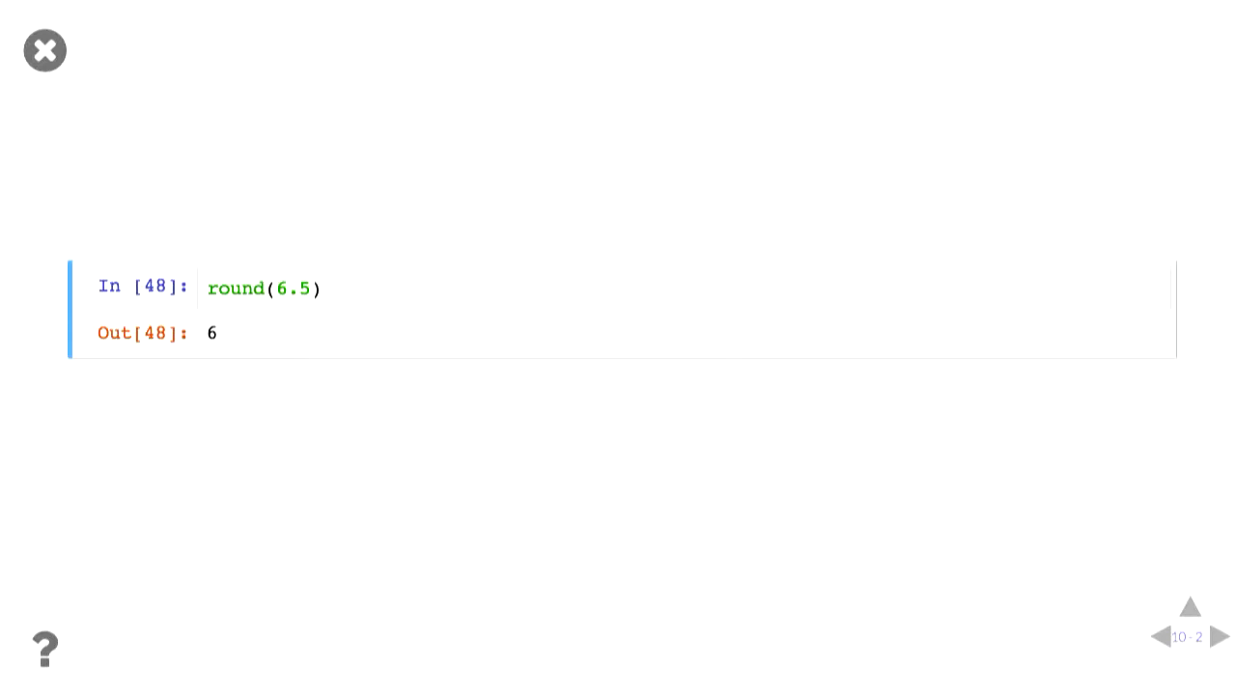
mouse_move(879, 579)
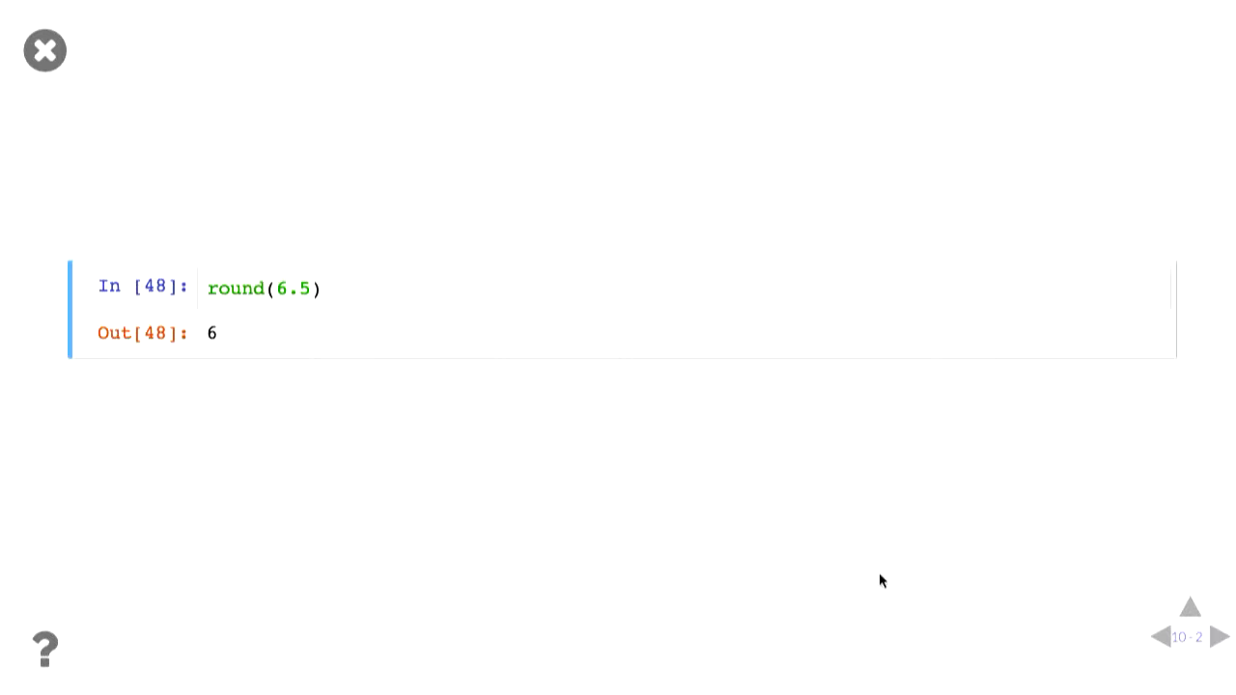
Step: Show the attribute look-up timing slide: 1.31 ms with lookup versus 888 µs without
click(1220, 637)
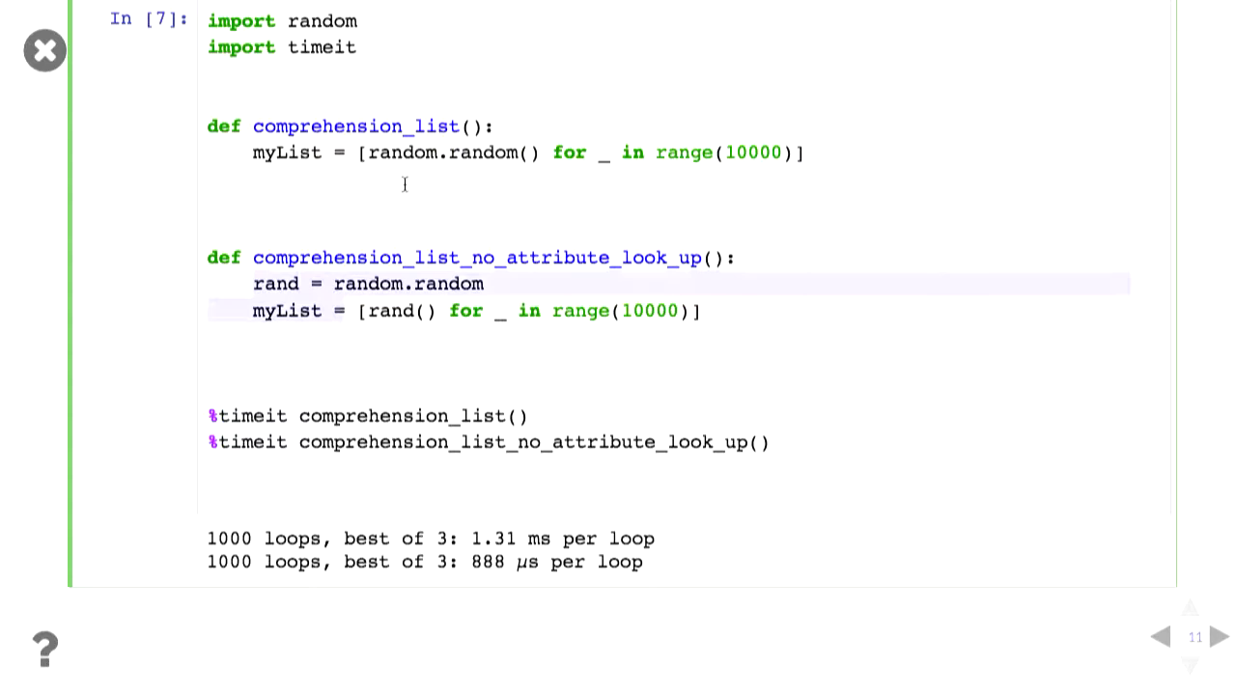
mouse_move(467, 153)
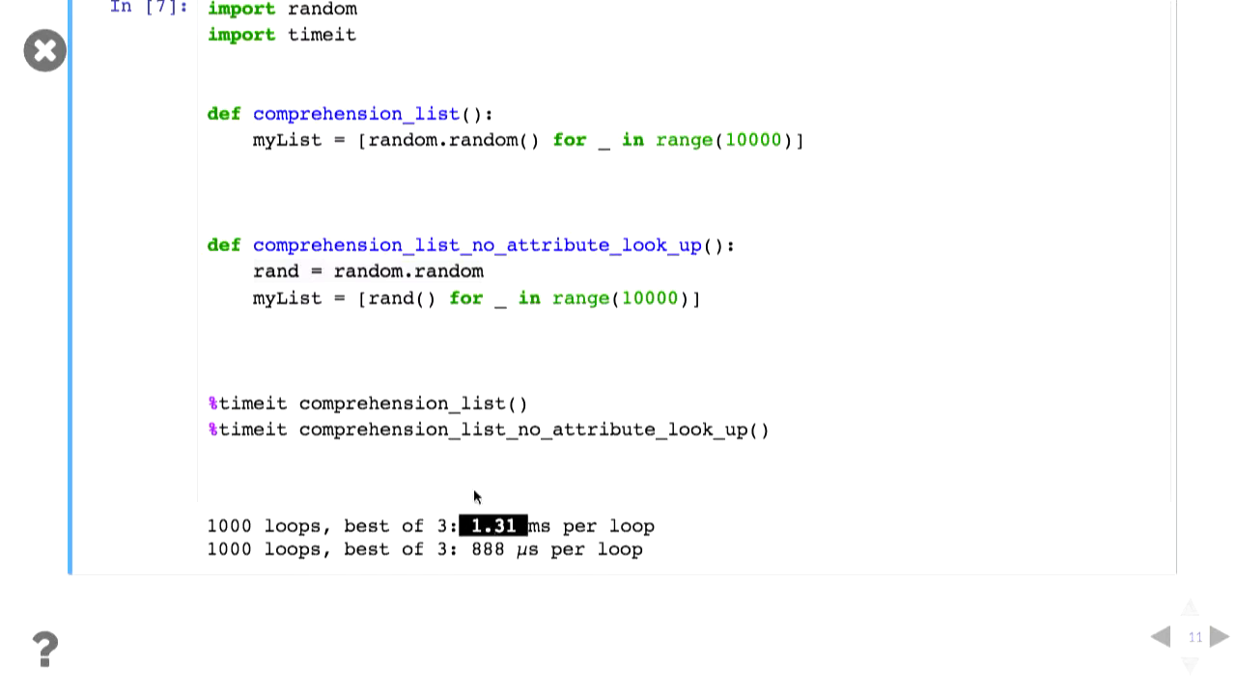
scroll(down, 3)
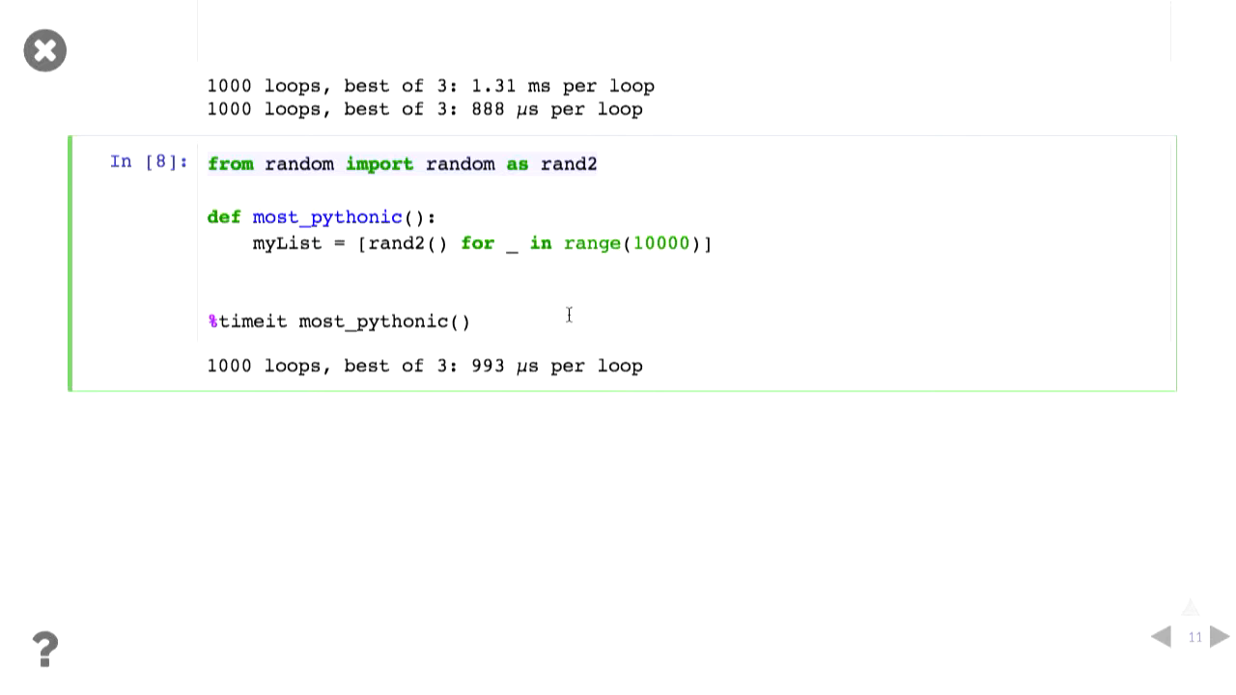
Step: Show the Generator Functions slide with next() yielding 1, 2, 3 then StopIteration, then reach Infinite Generators
click(1220, 637)
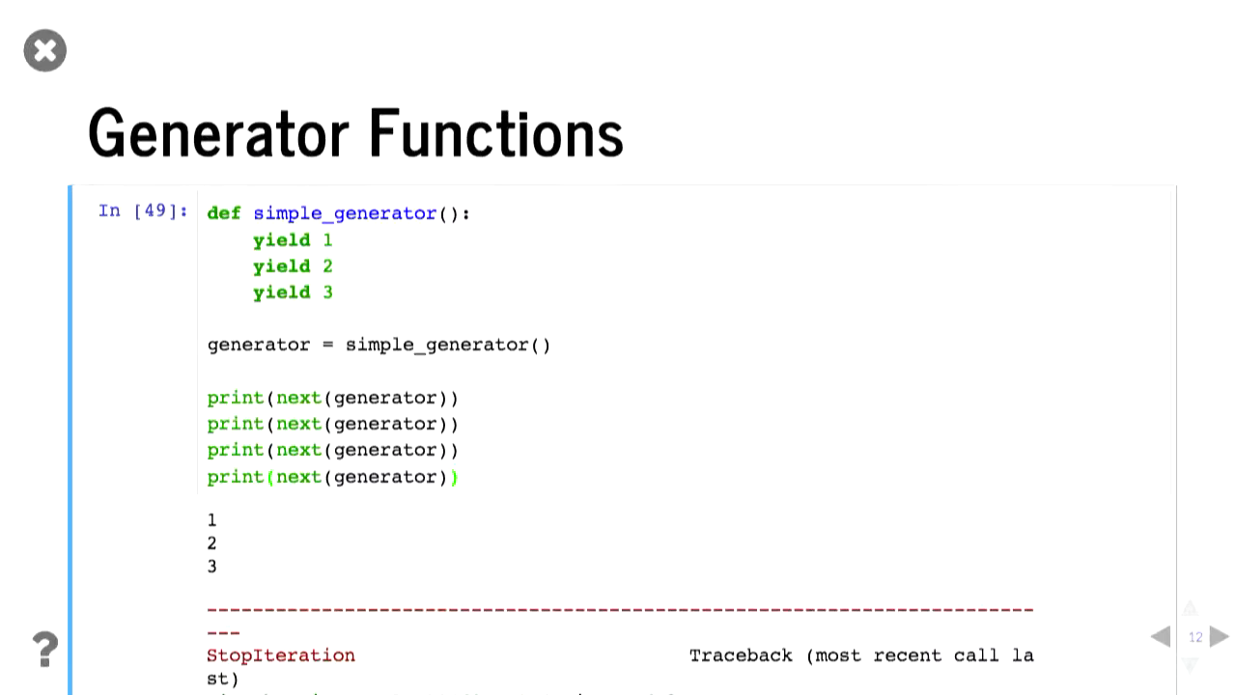
scroll(down, 3)
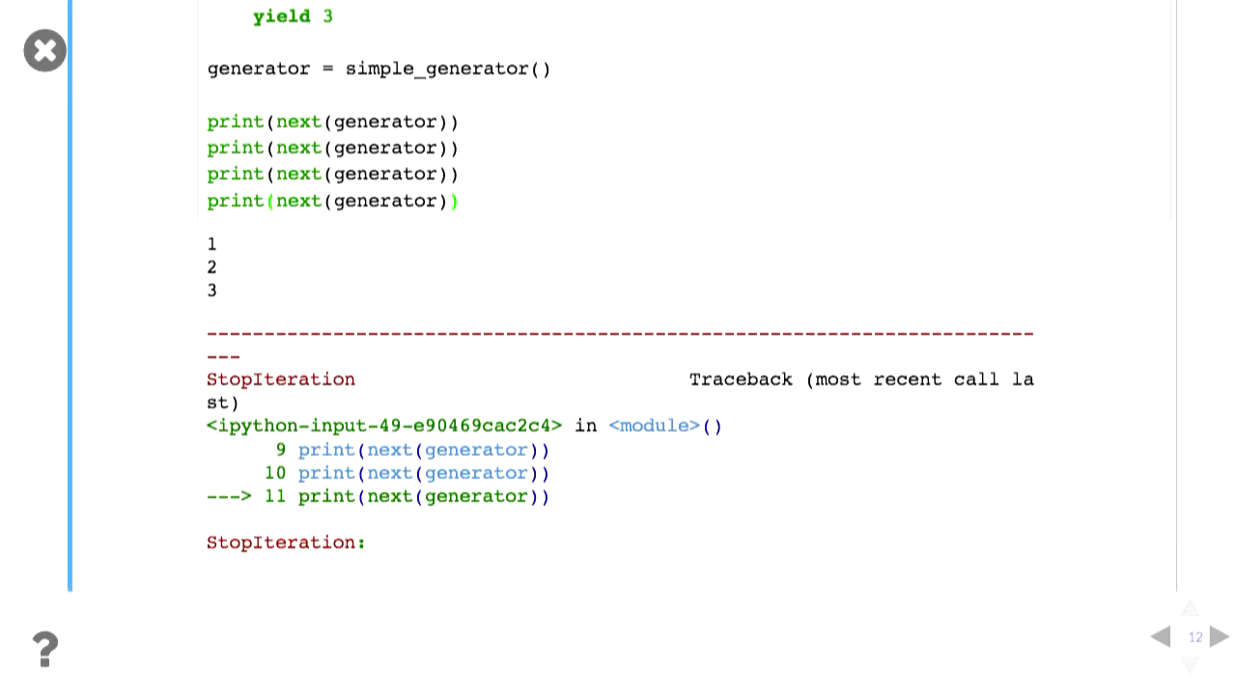
scroll(down, 3)
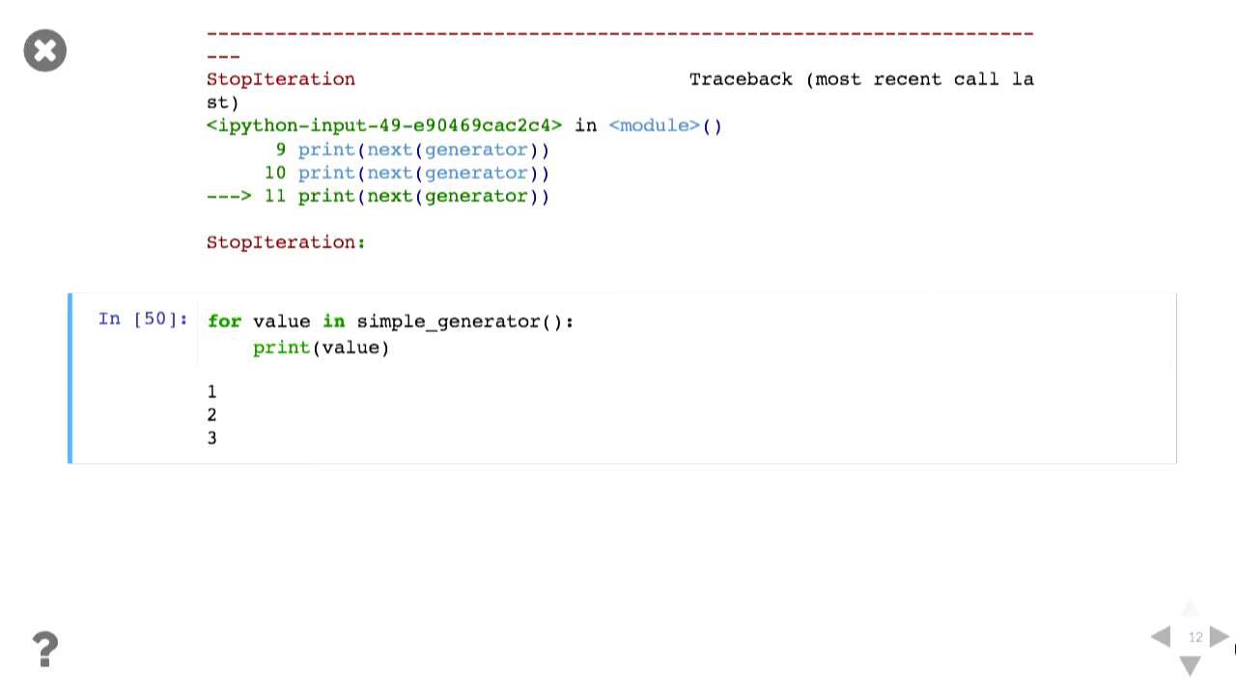
click(1219, 637)
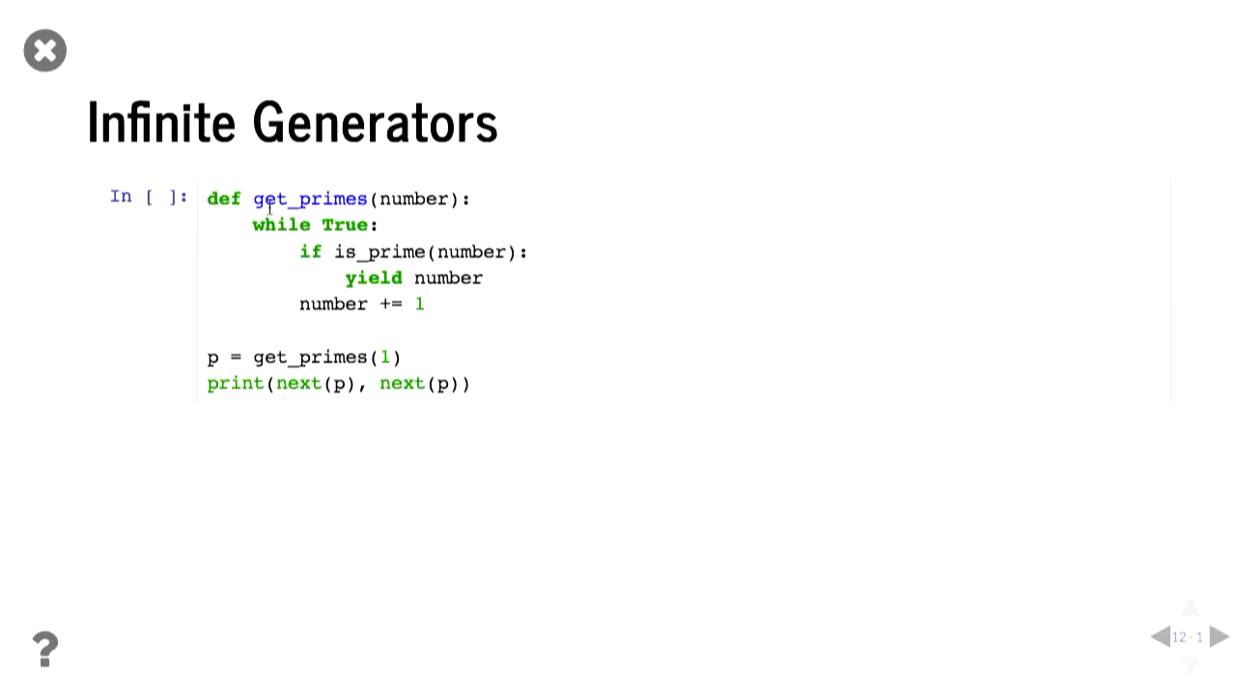
Step: Extend the get_primes print line with three more next(p) calls so it prints 2 3 5 7 11 13, then advance
click(406, 261)
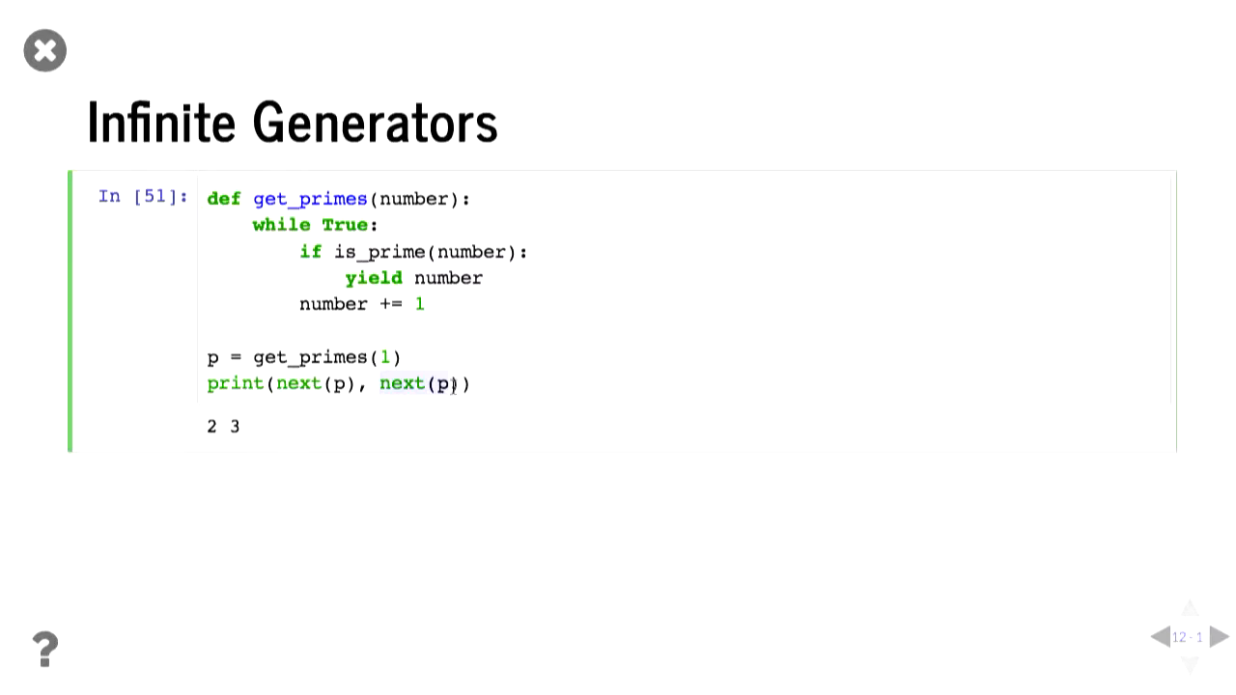
text(next(p), next(p), next(p),next(p)))
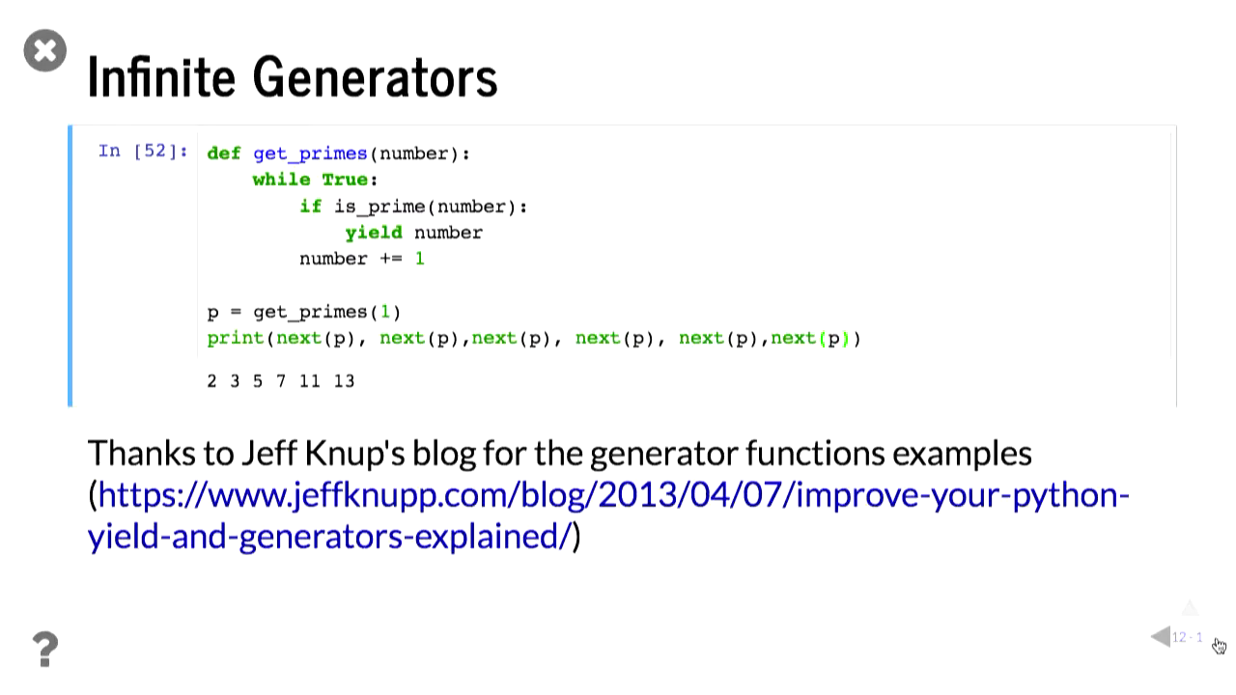
click(1218, 637)
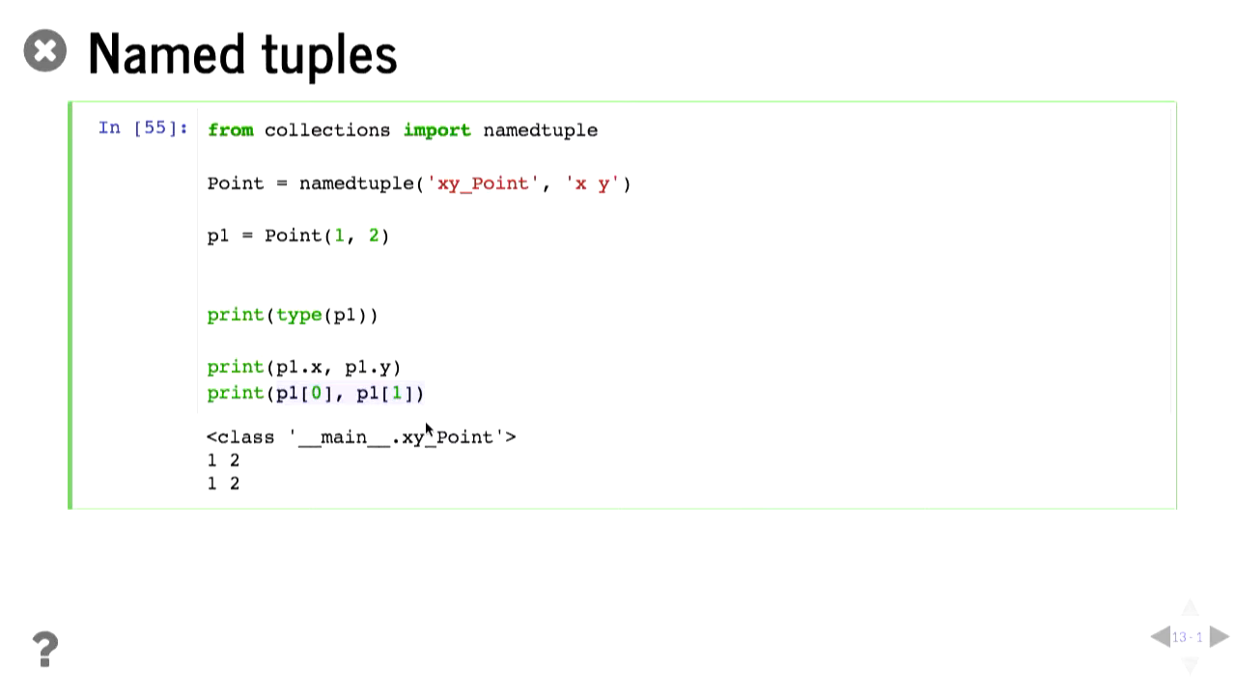
Step: Enter p1.x = 5 to try reassigning the Point field, then advance to the deque timing slide
text(p1.x = 5)
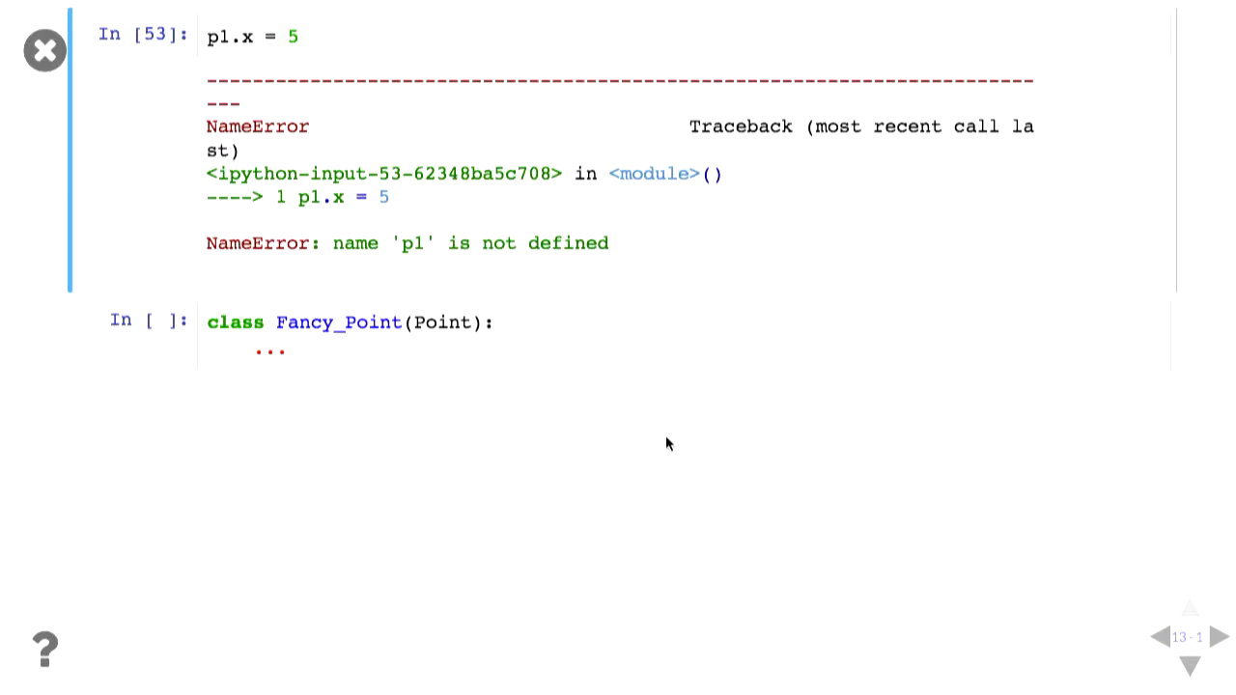
click(1220, 637)
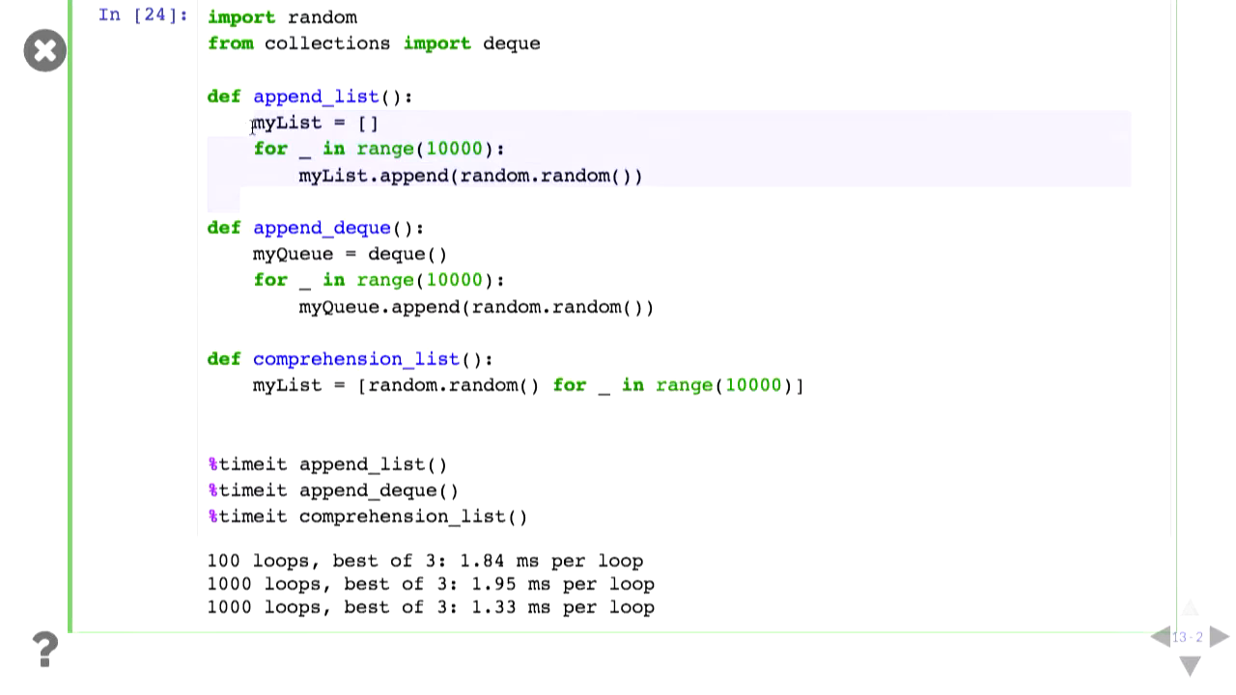
Step: Scroll through the append_list, append_deque and comprehension_list timeit results
scroll(down, 3)
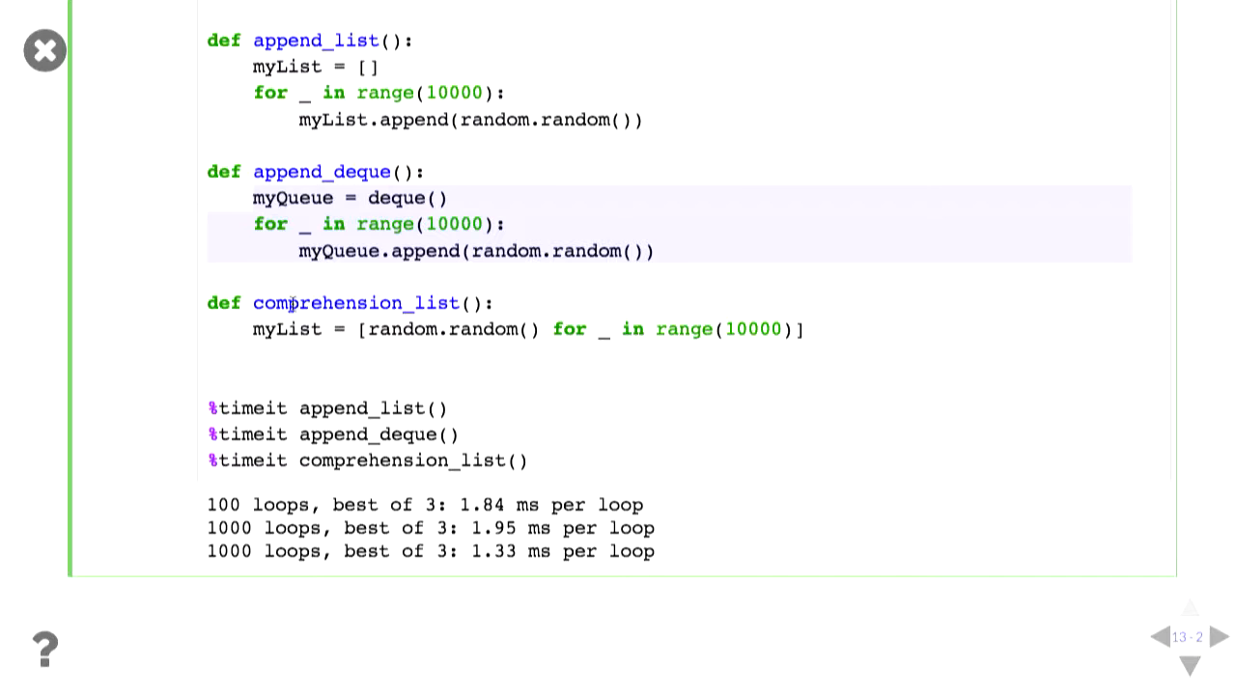
scroll(down, 3)
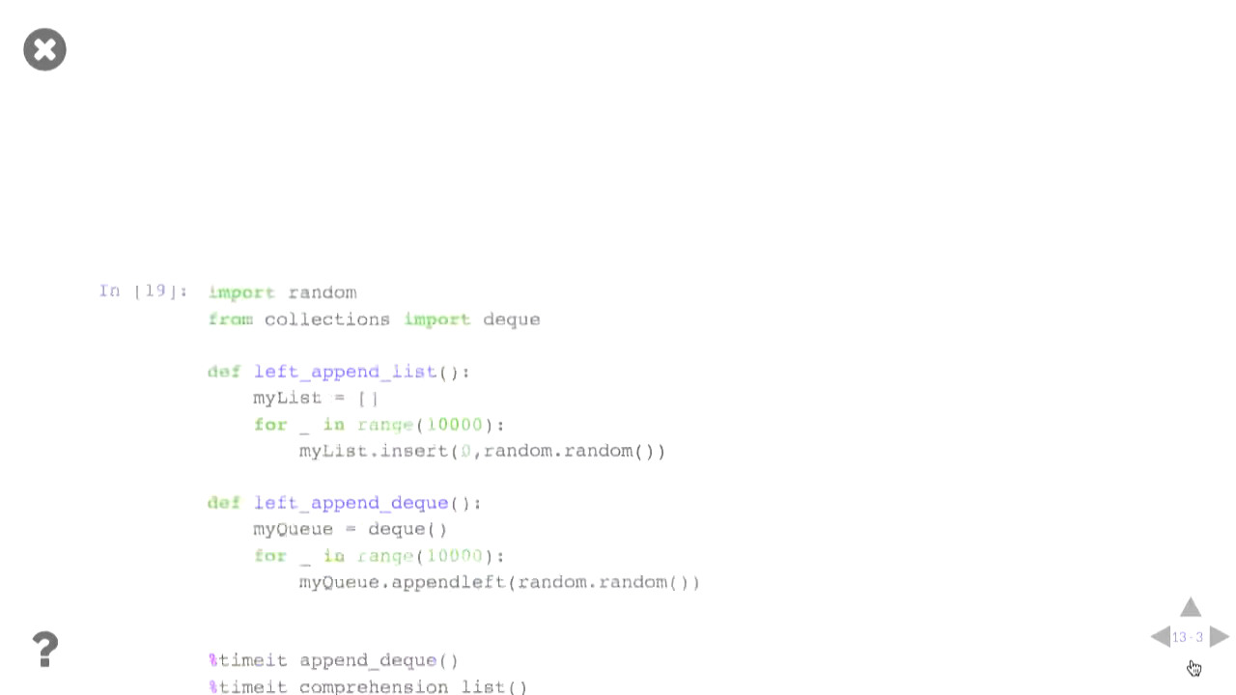
scroll(down, 3)
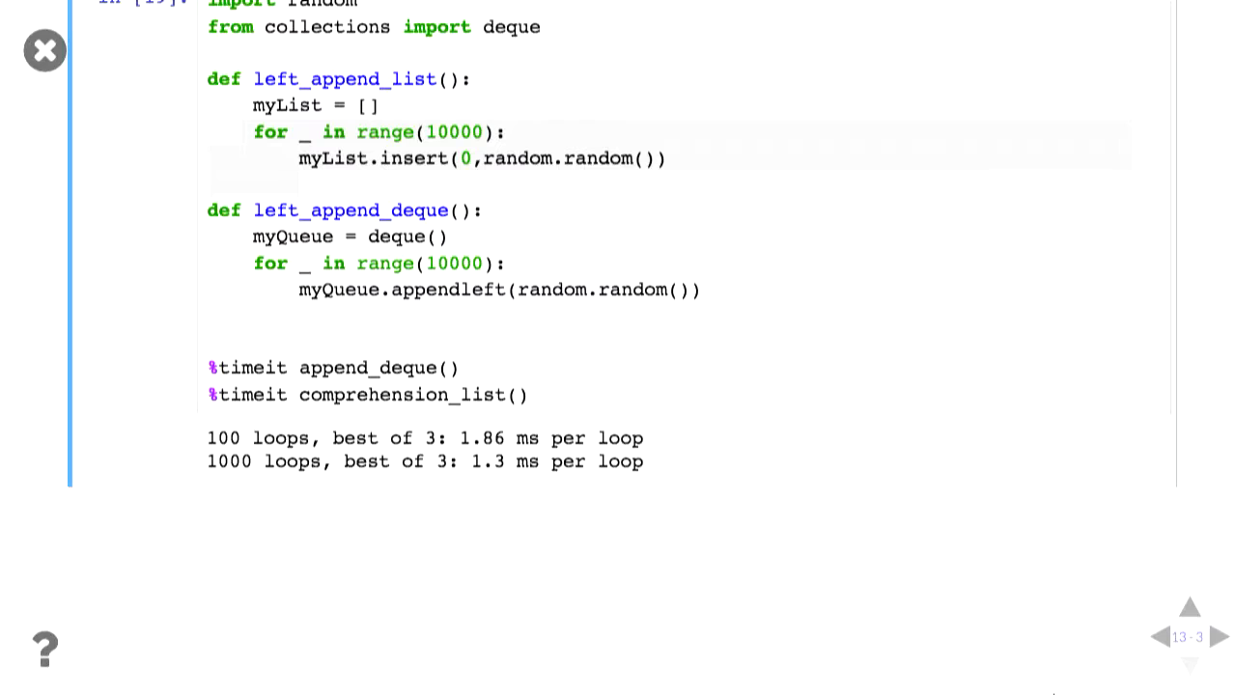
mouse_move(1201, 667)
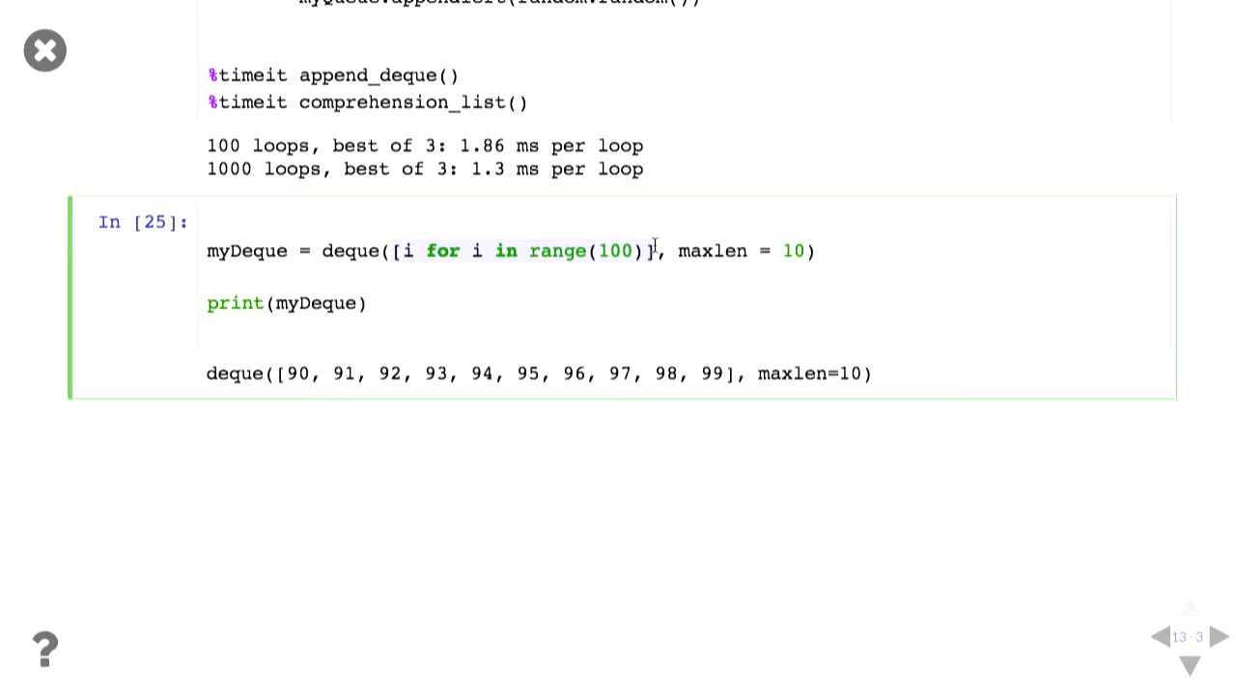
Step: Scroll to the maxlen-10 deque output with 100–104 appended, then advance to the Counter slide
scroll(down, 3)
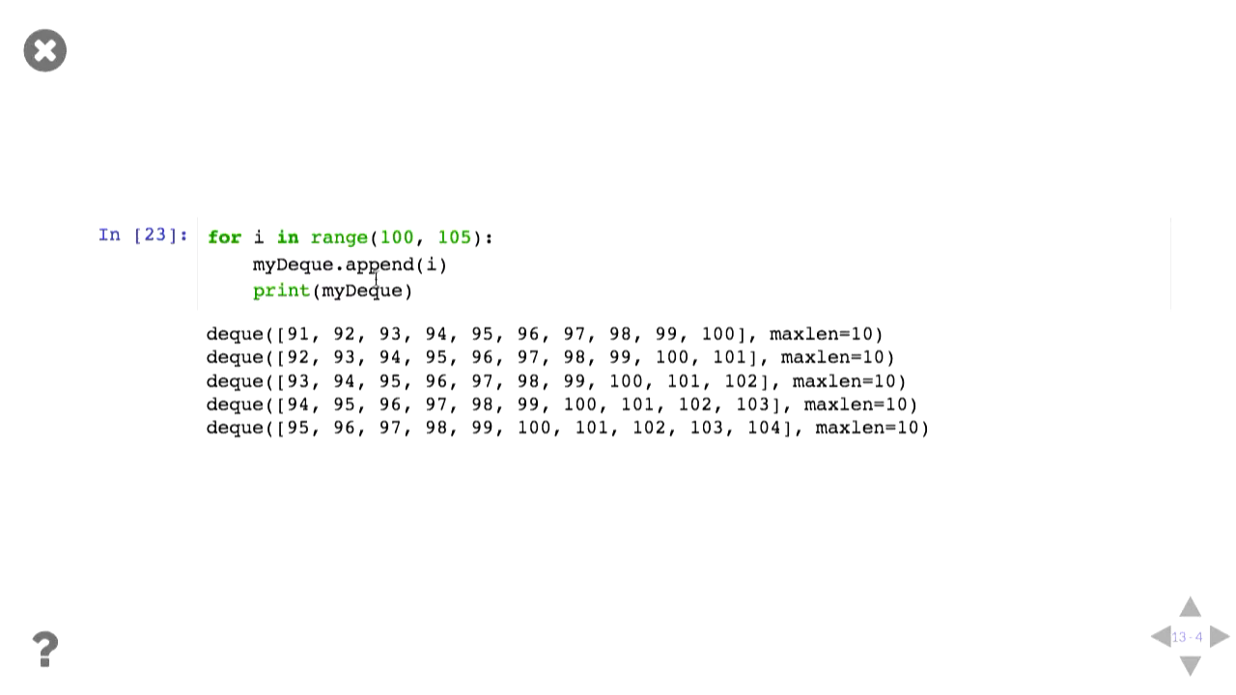
mouse_move(378, 349)
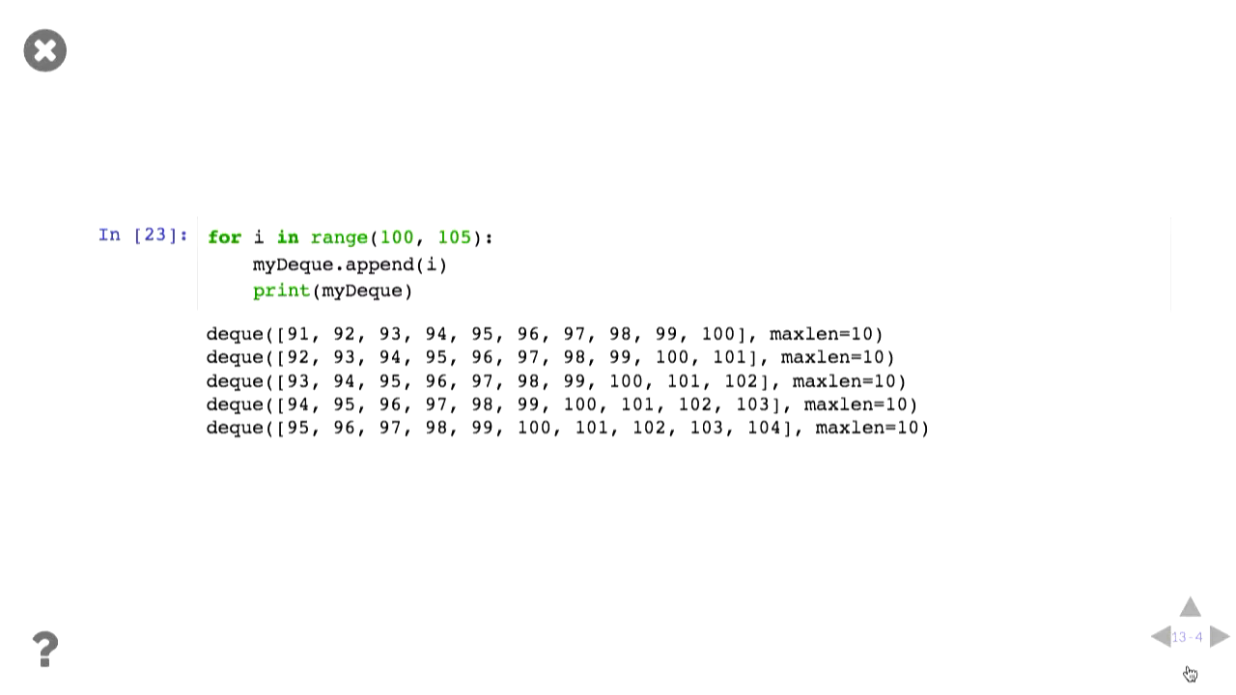
click(1219, 637)
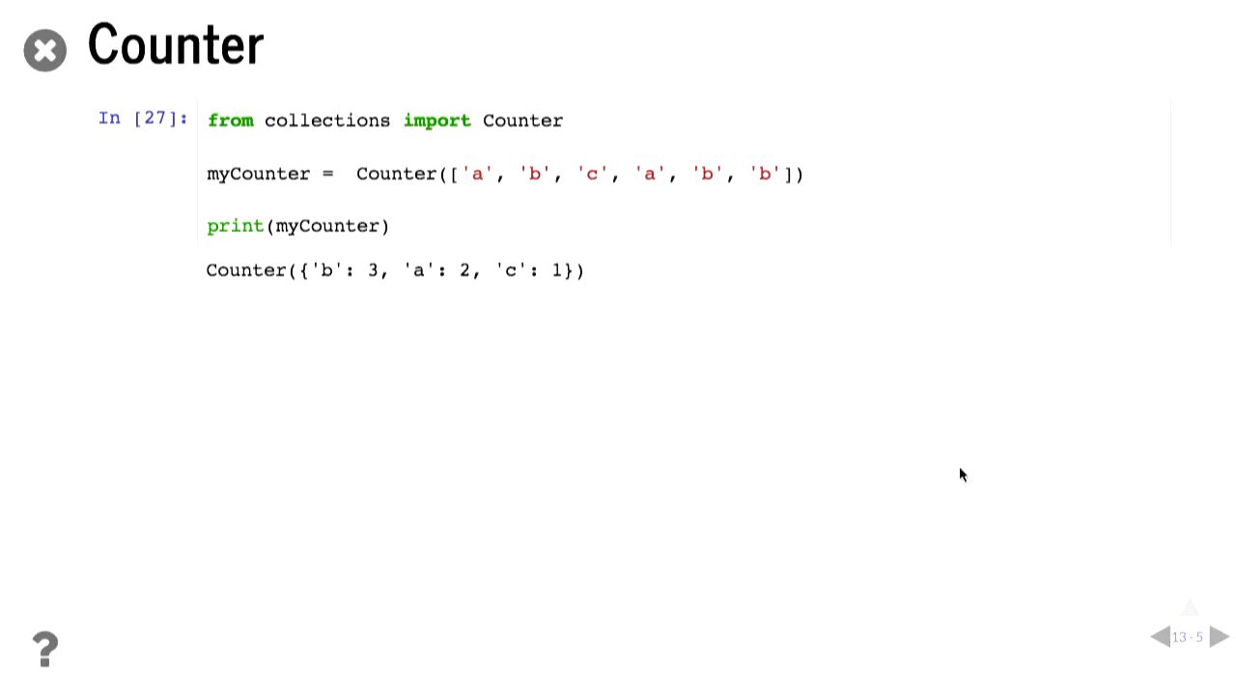
Step: Reveal the Counter update with 'Rachel' and the 'R'/'z' lookups, then advance to OrderedDict
click(796, 174)
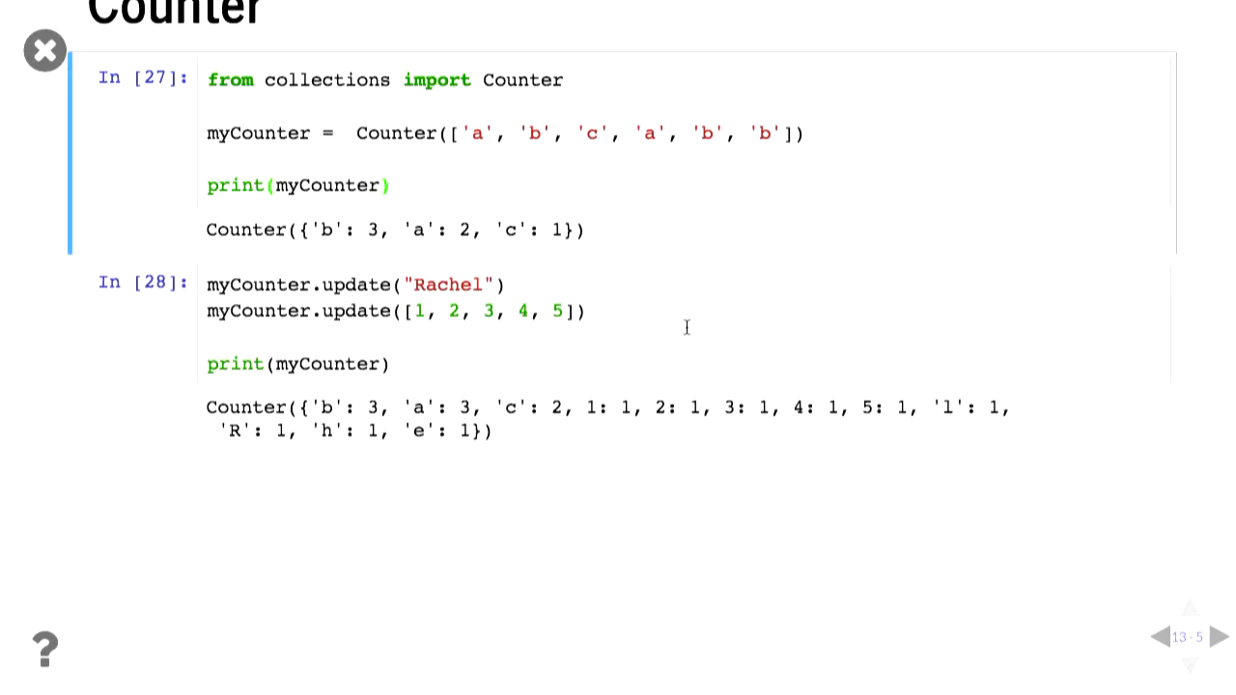
mouse_move(428, 344)
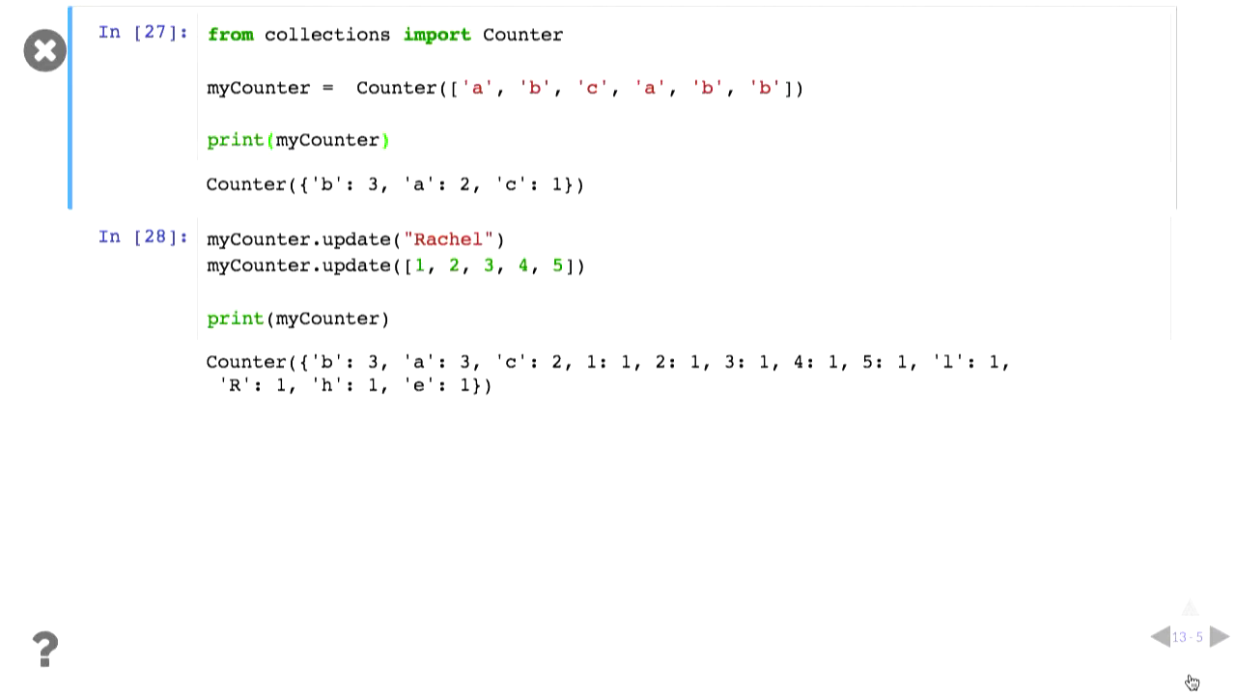
scroll(down, 3)
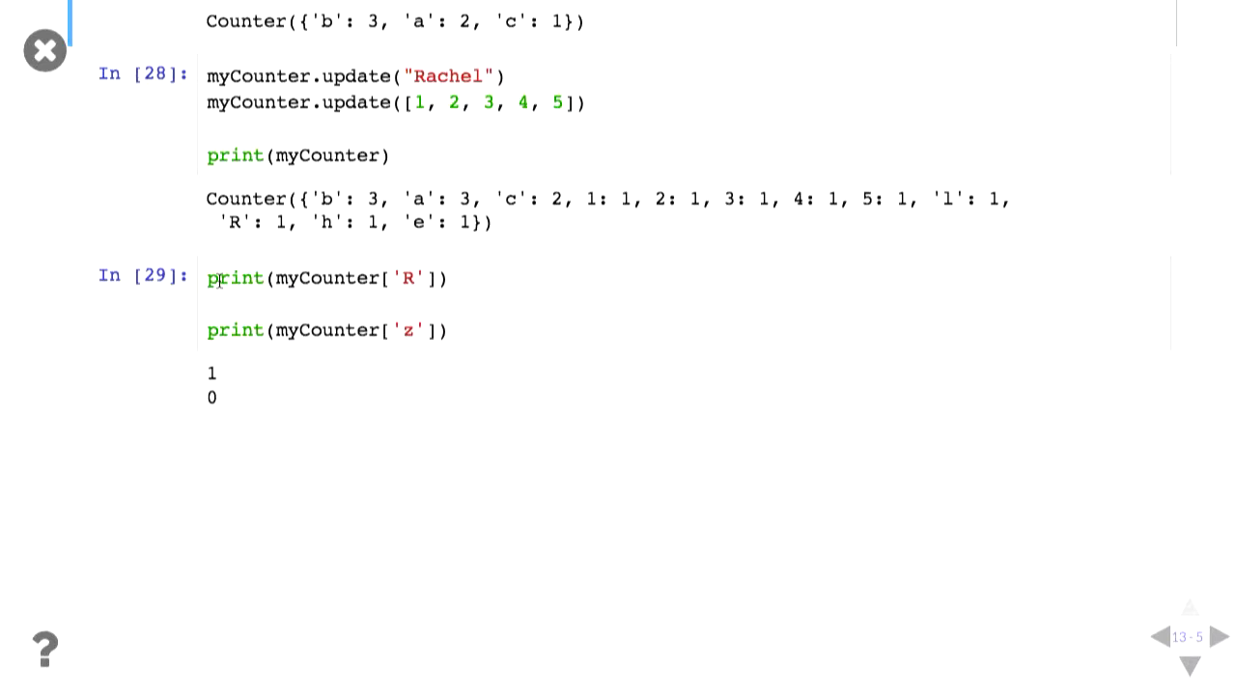
click(1220, 637)
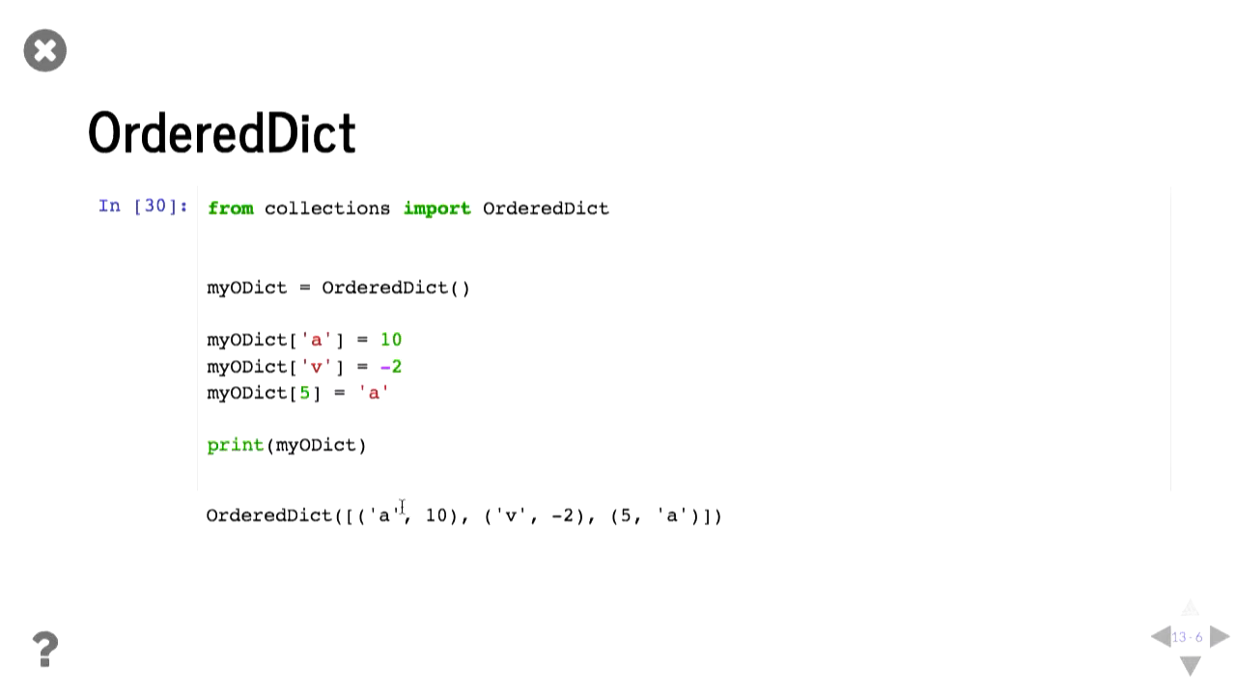
Step: Advance past the OrderedDict example (a:10, v:-2, 5:'a') to the DefaultDict title
click(1217, 637)
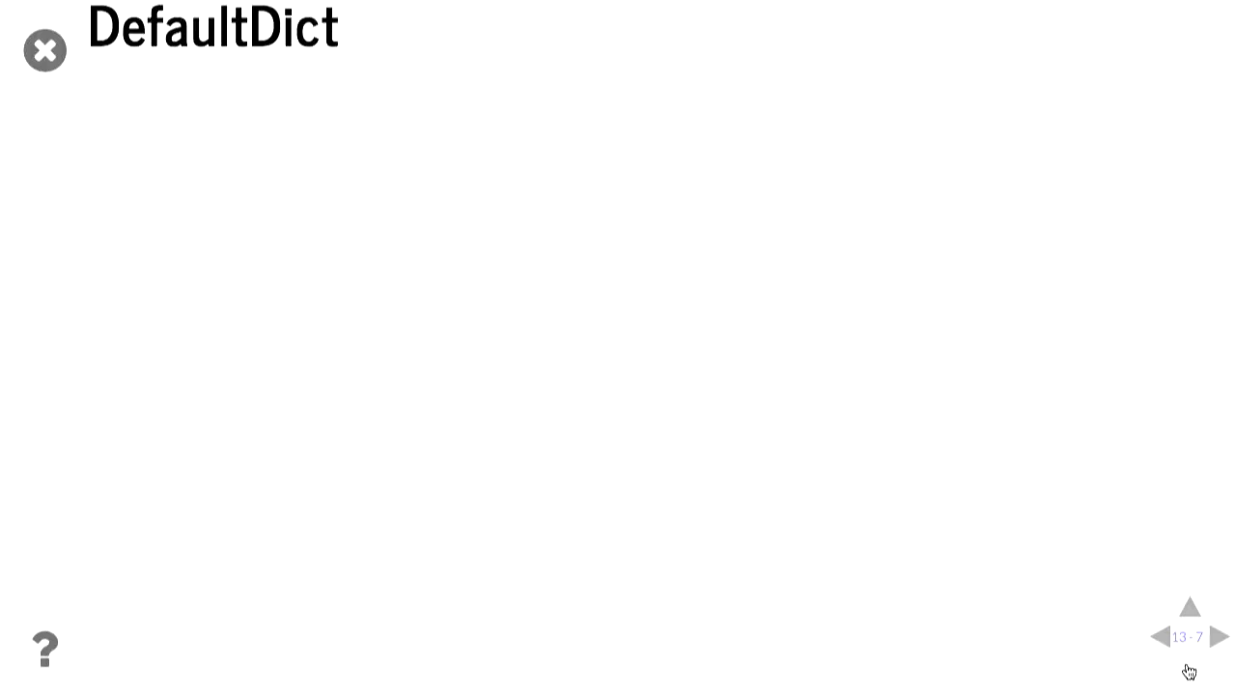
Step: Reveal both defaultdict examples printing 10, 0 and 'HI!', then advance to the PEP slide
click(1217, 637)
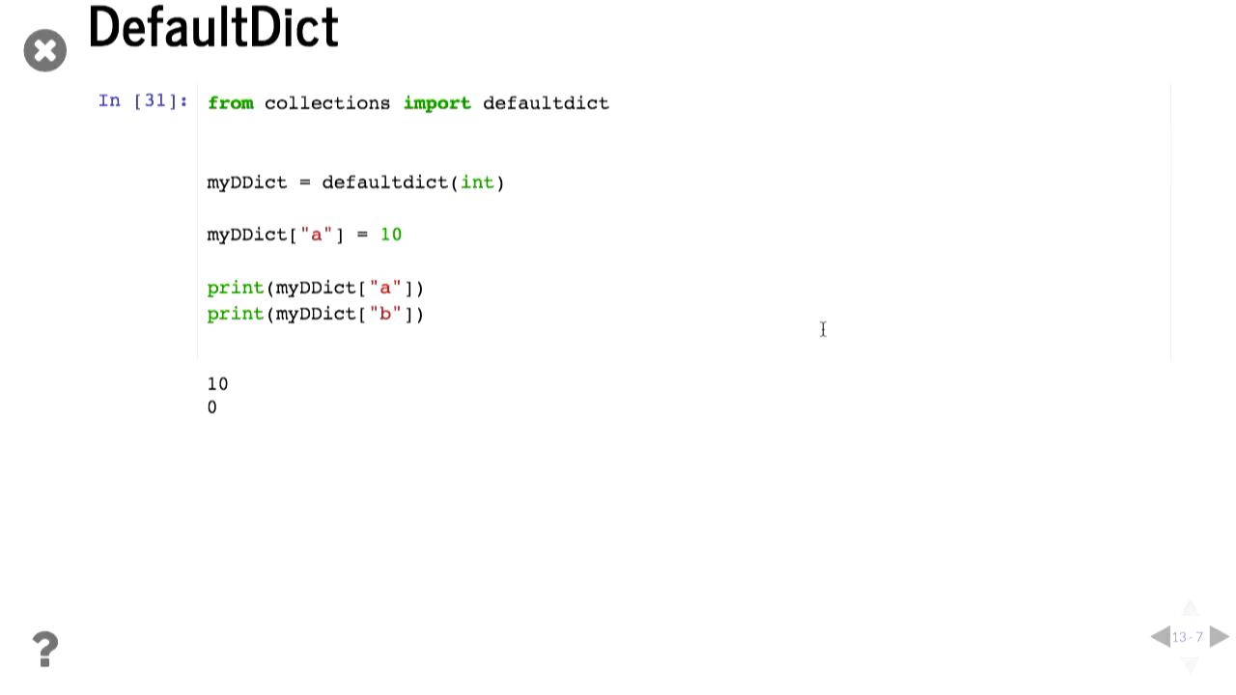
mouse_move(313, 183)
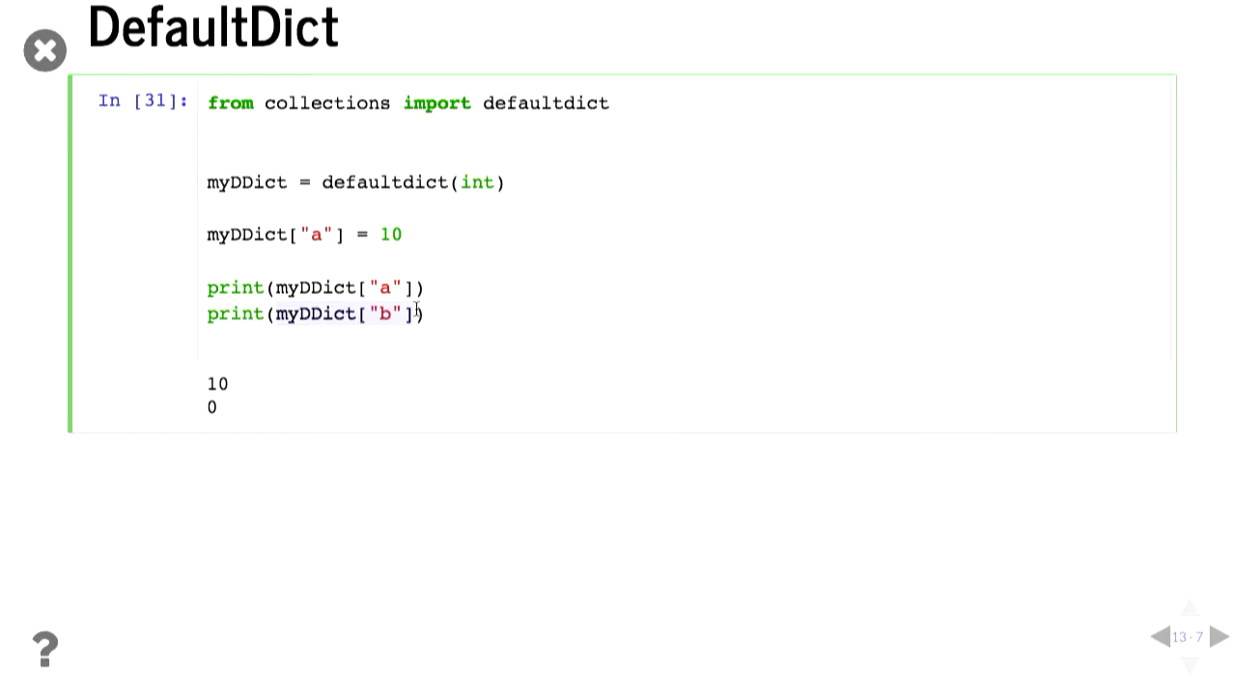
mouse_move(846, 484)
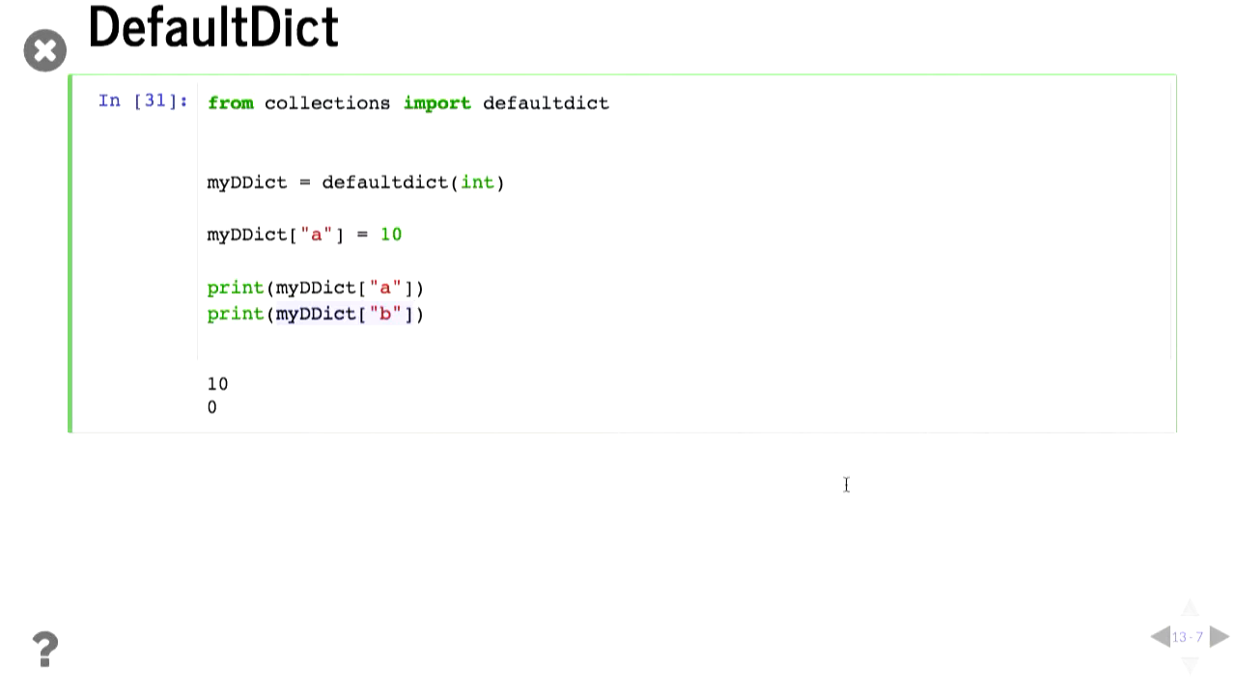
scroll(down, 3)
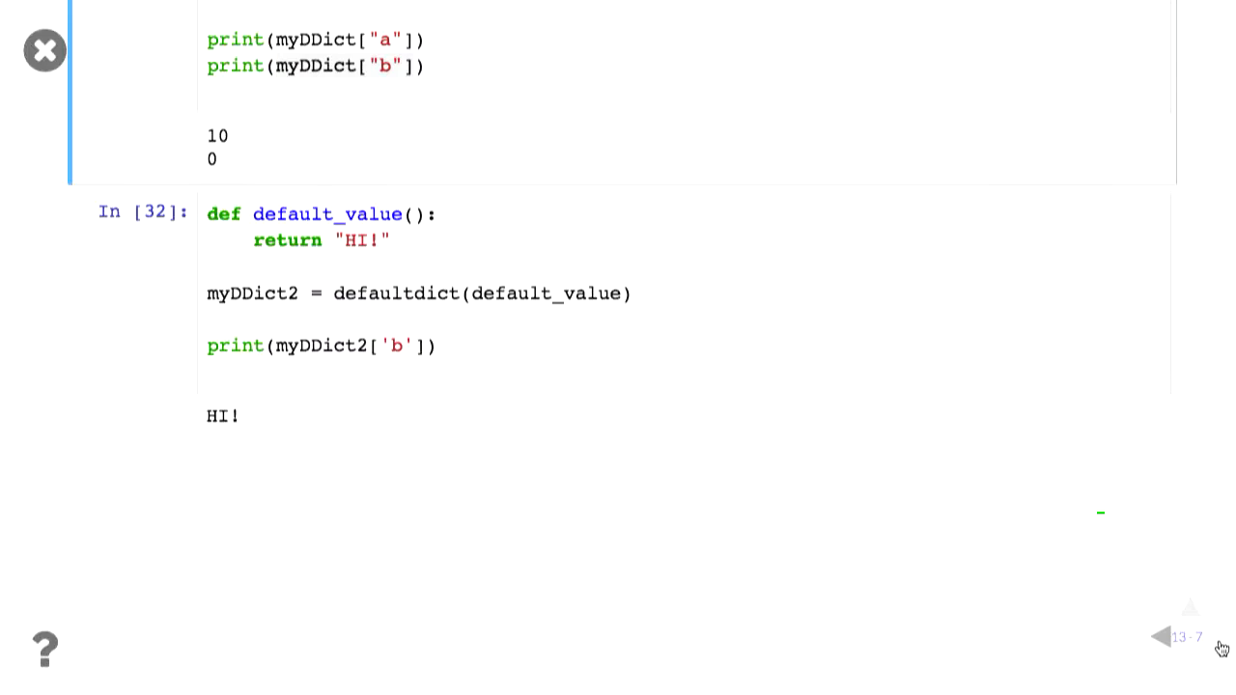
click(1221, 638)
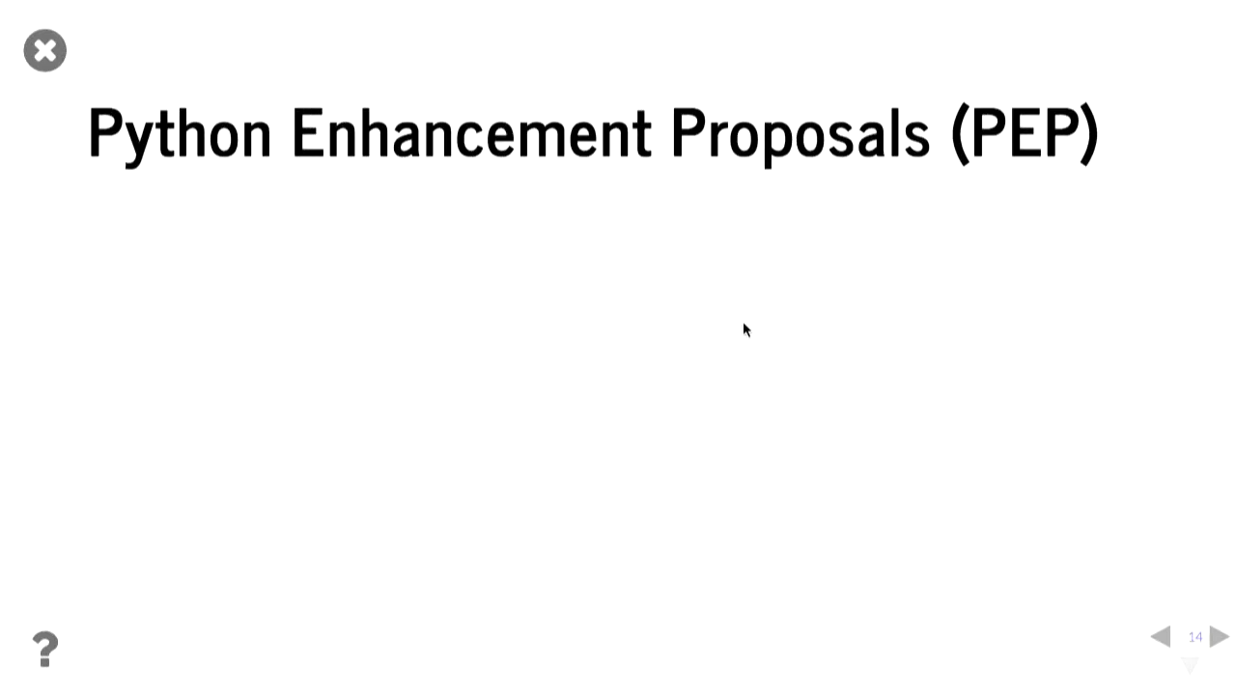
mouse_move(1158, 614)
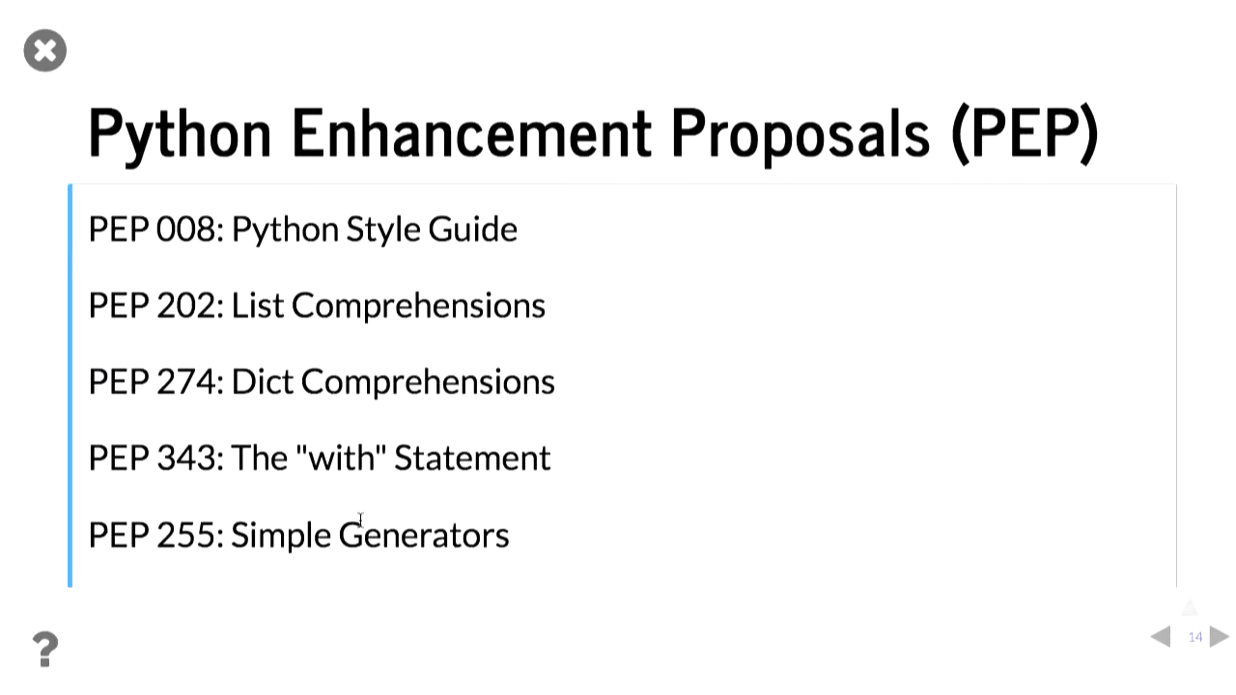
Step: Advance past the list of PEP 008, 202, 274, 343 and 255 to the Docstrings slide
click(1211, 637)
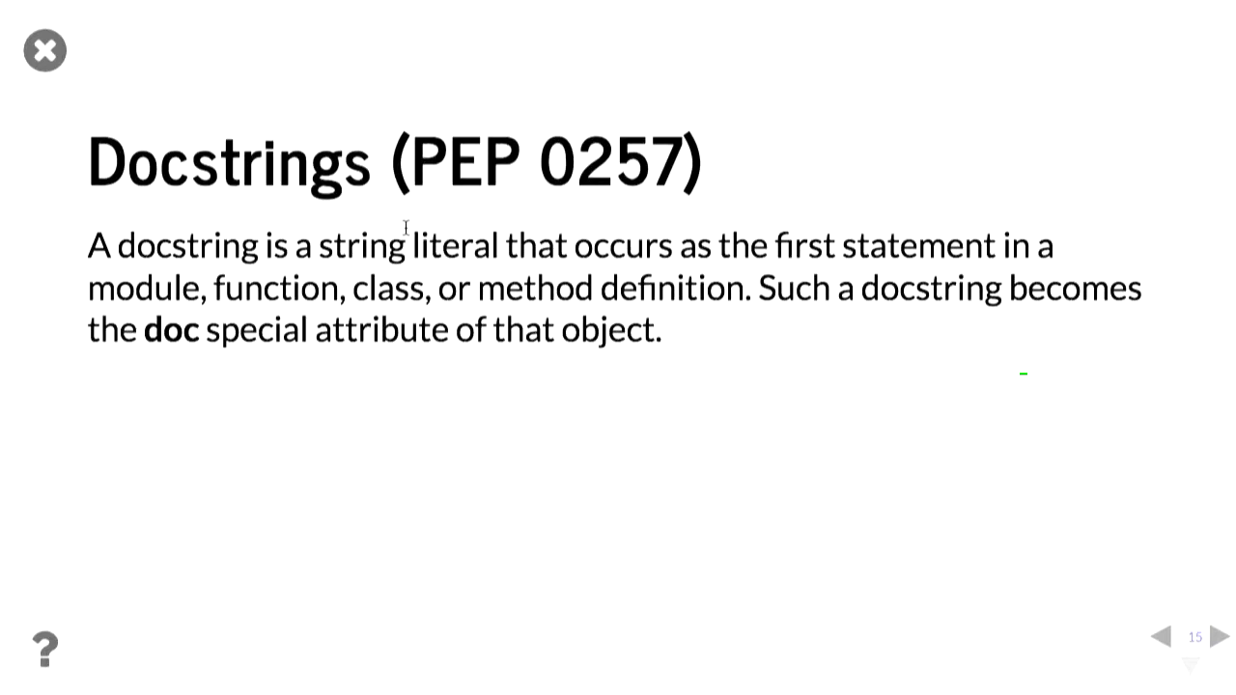
mouse_move(1081, 653)
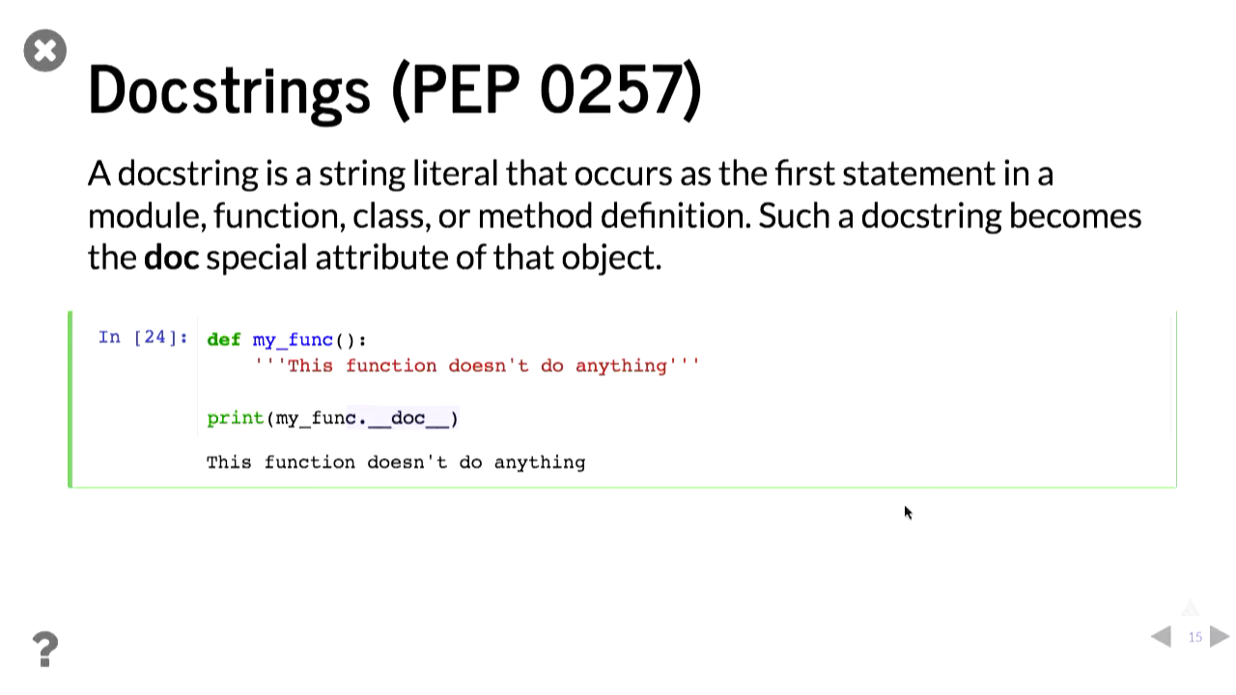
Step: Advance through the Jupyter notebooks title slide to the To Conclude slide
click(1220, 638)
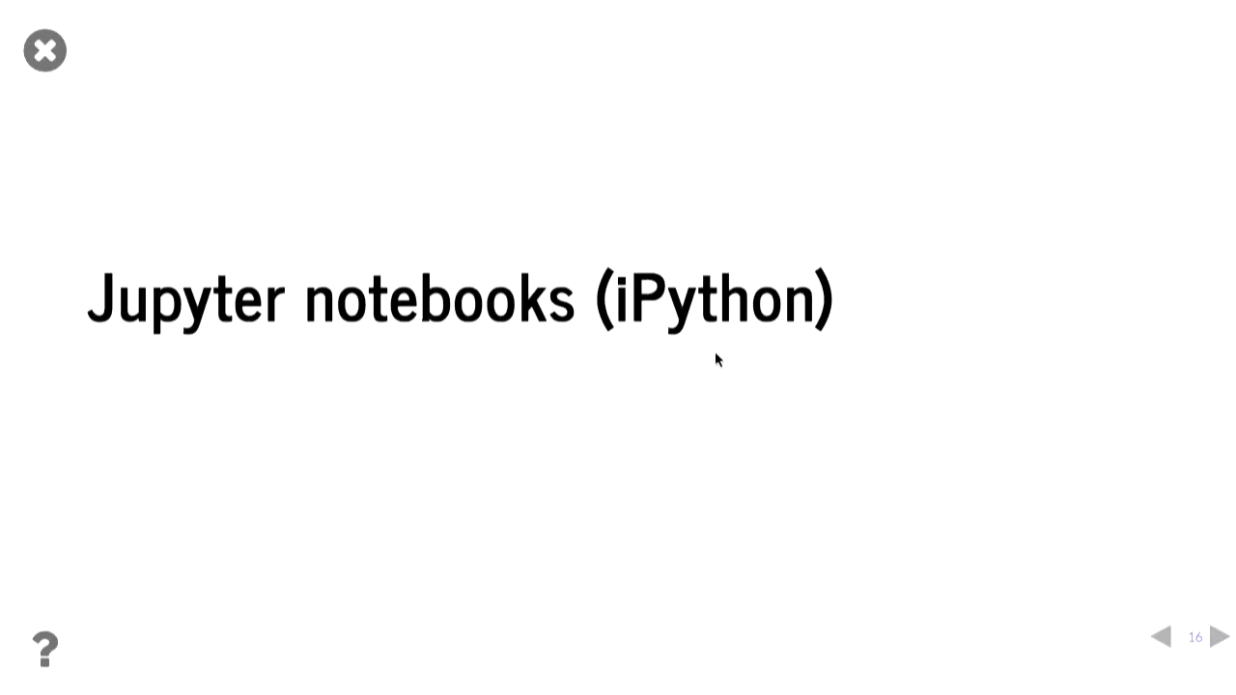
click(1220, 637)
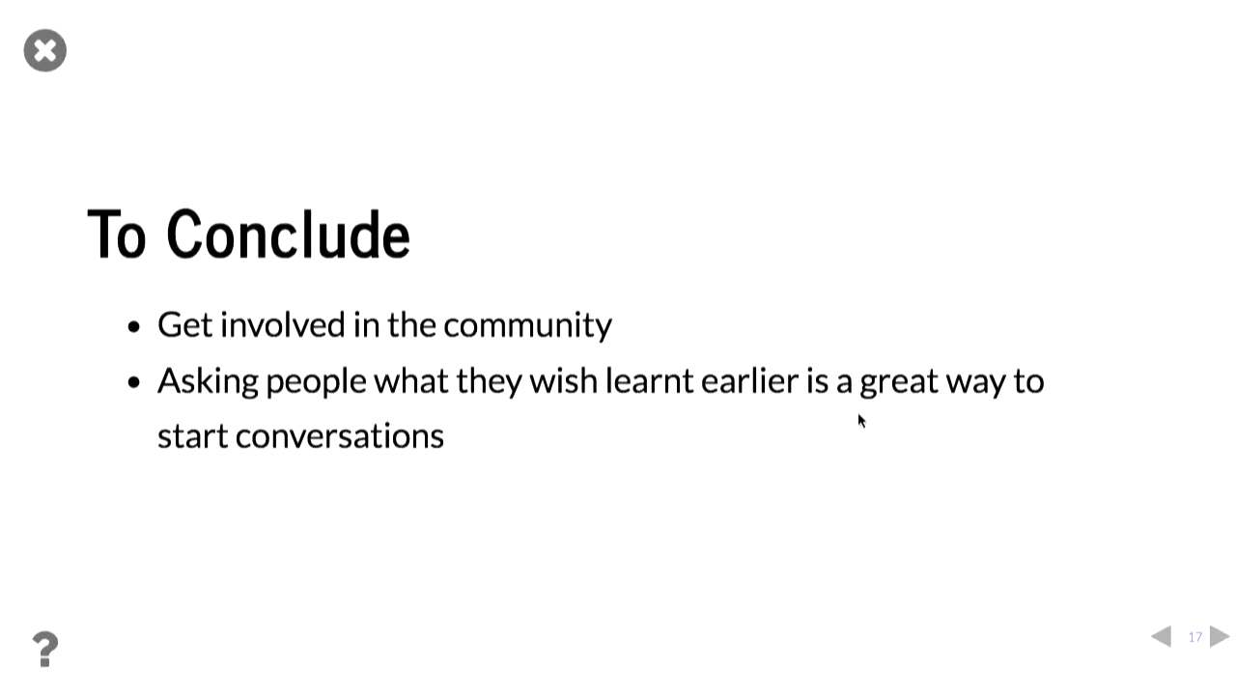